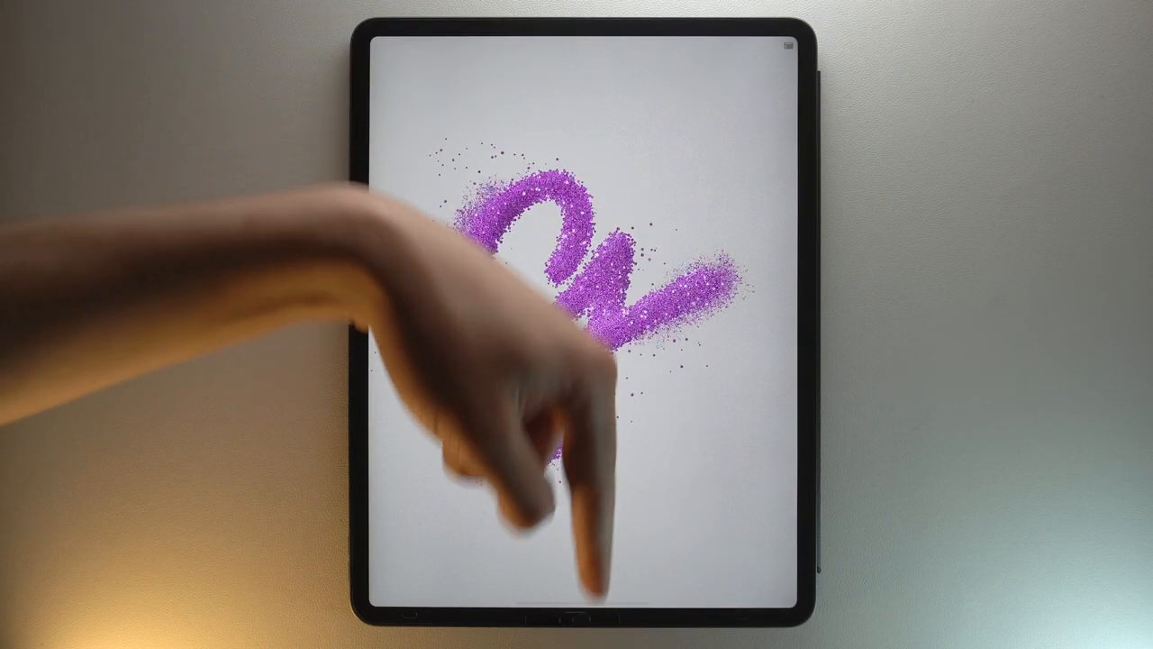
Create a new blank canvas from the Gallery and check its single empty Layer 1.
left_click(912, 63)
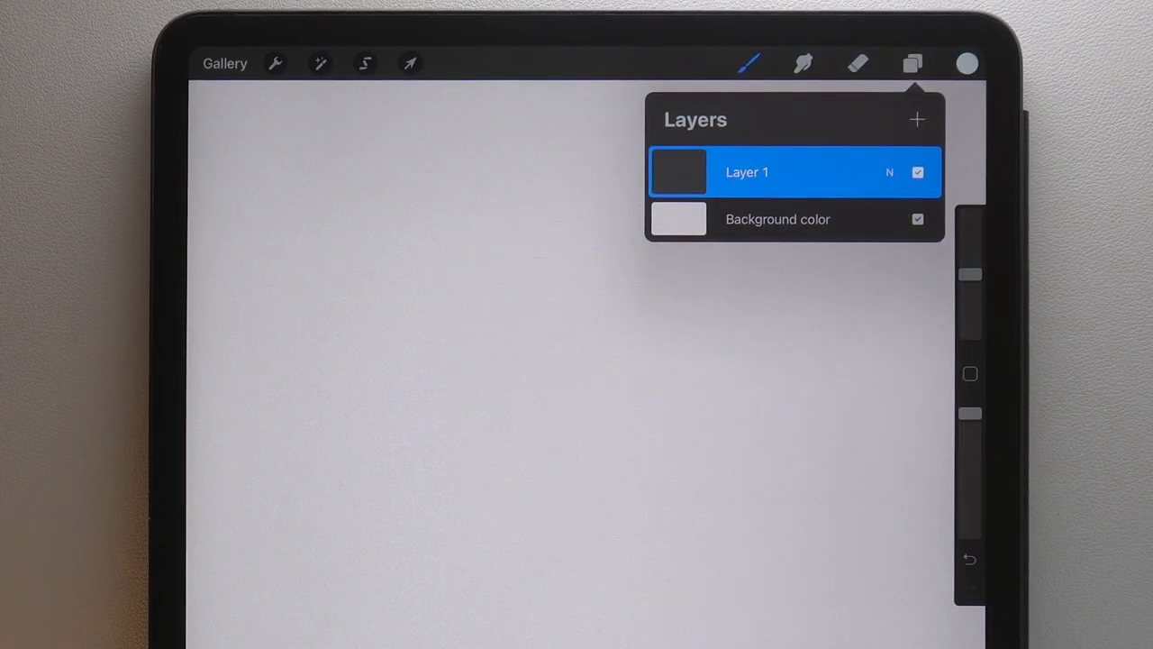
left_click(678, 220)
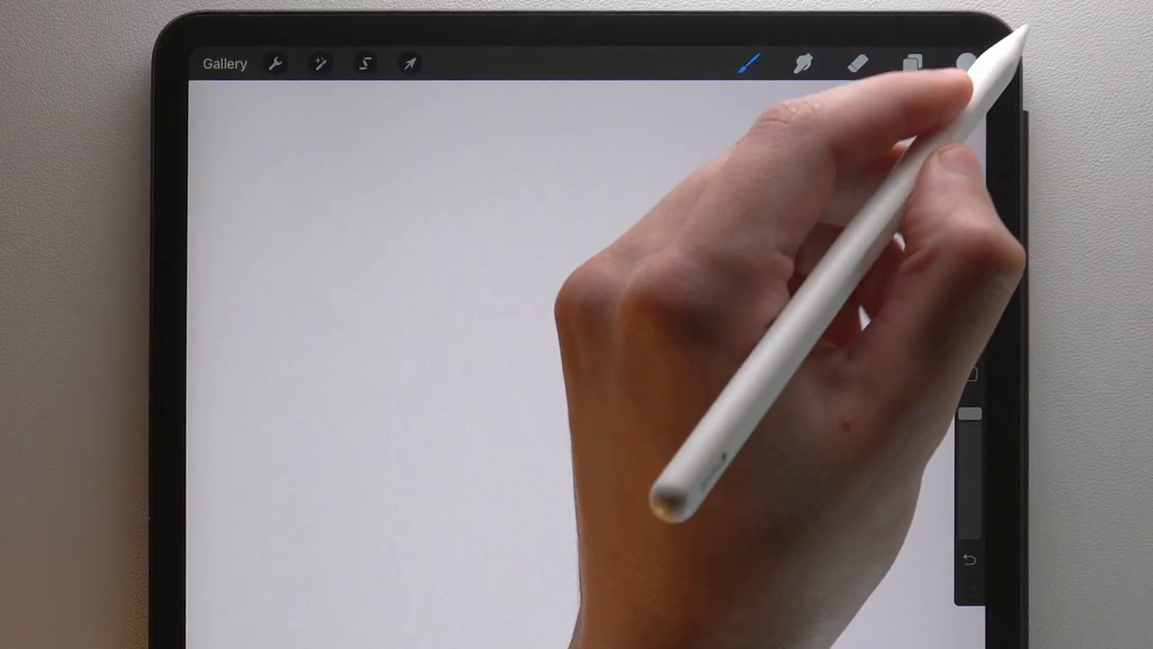
Pick black in the colour picker and fill Layer 1 with it.
left_click(965, 63)
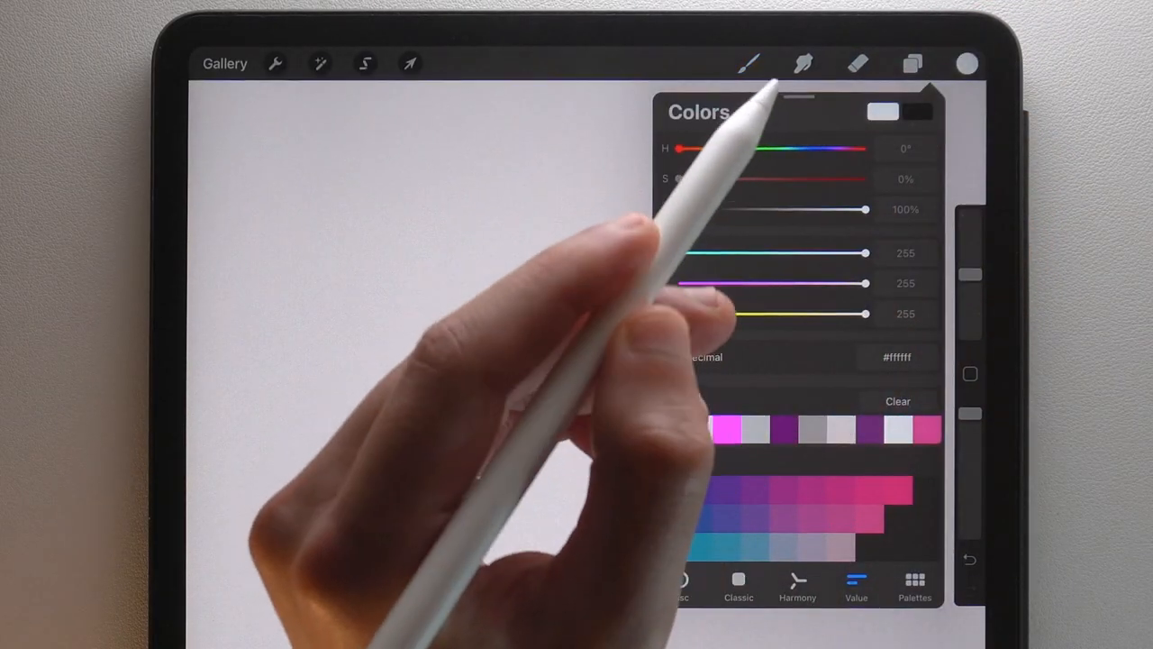
left_click_drag(865, 209, 721, 209)
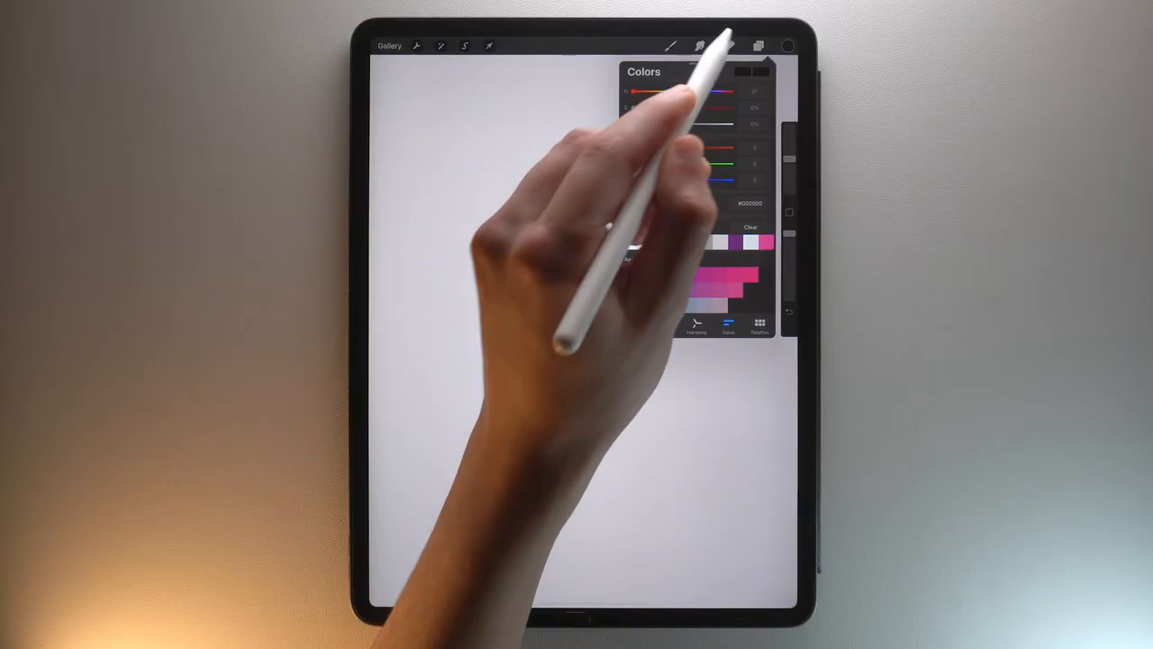
left_click(760, 47)
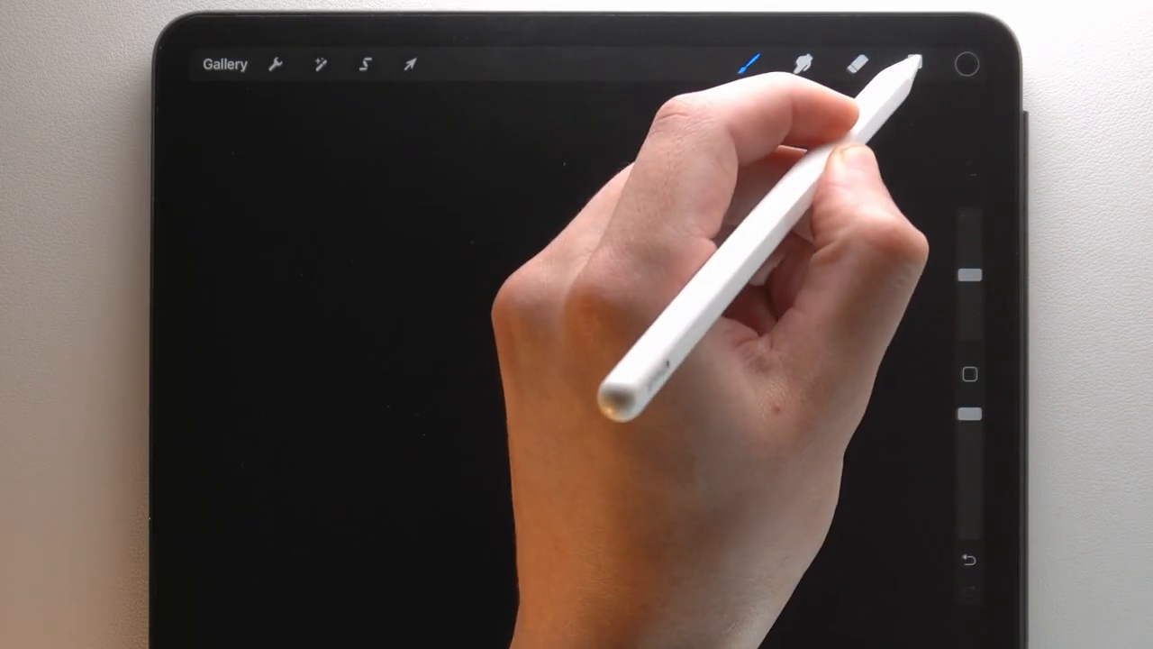
Add Layer 2, fill it with bright pink and hide it in the layer list.
left_click(912, 65)
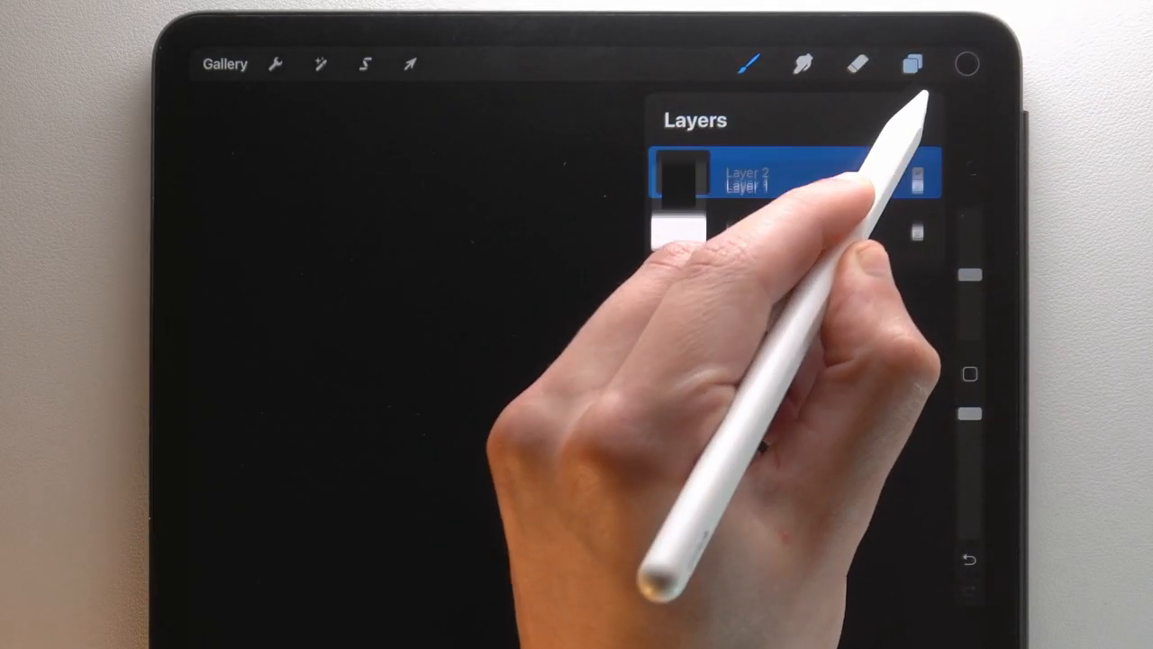
left_click(965, 63)
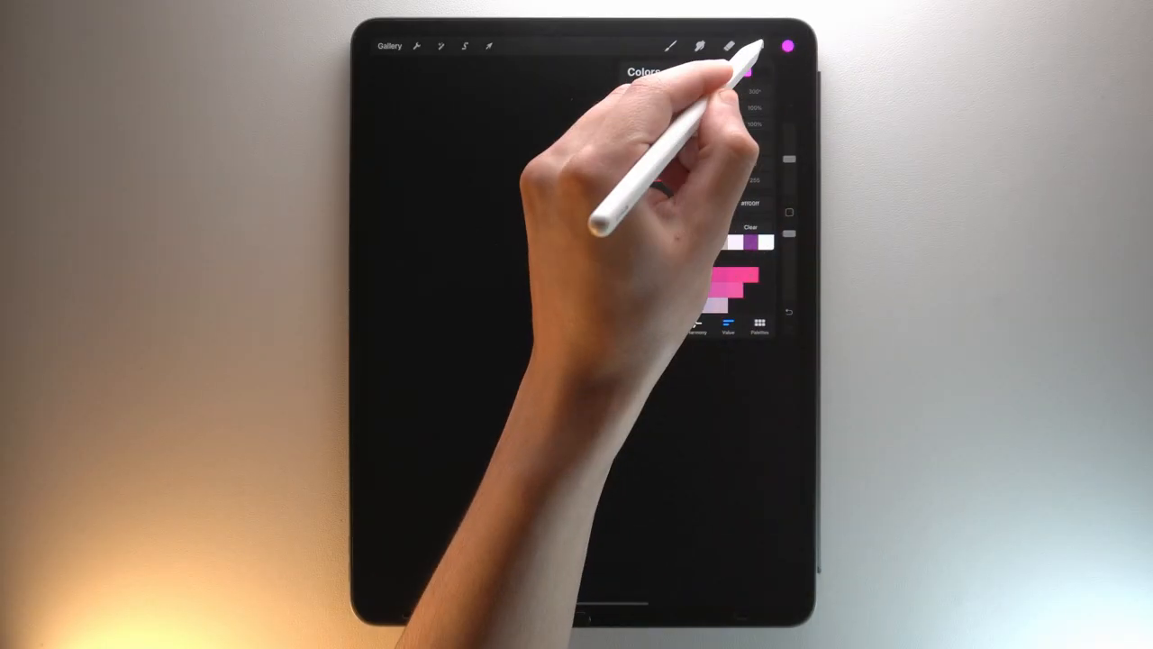
left_click(758, 47)
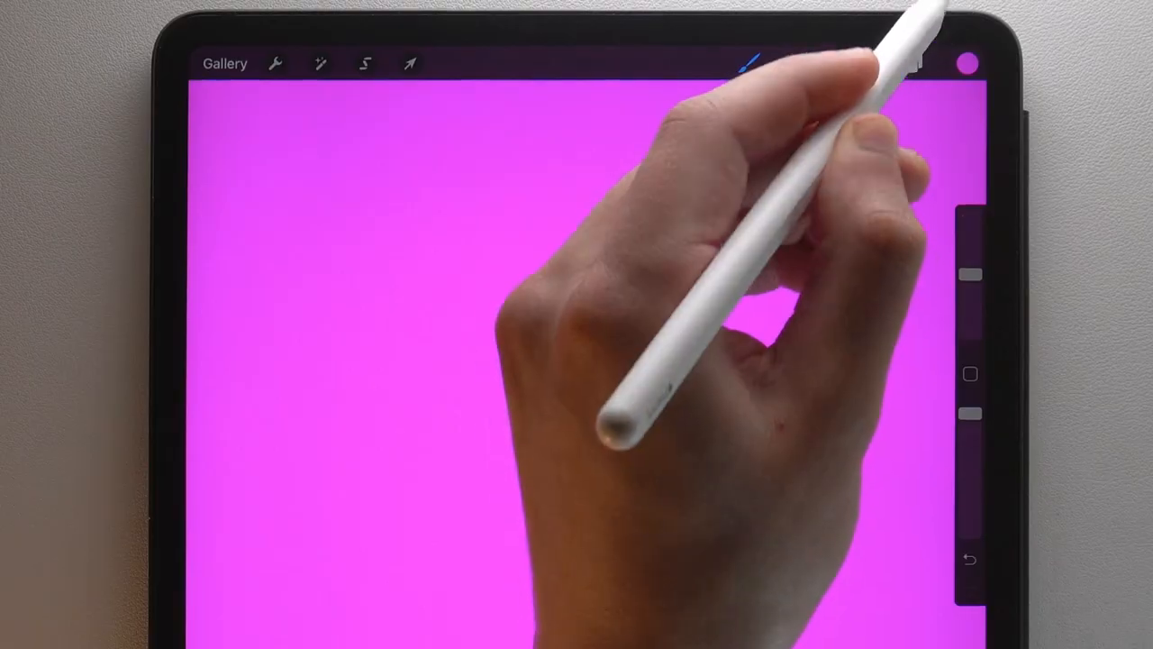
left_click(911, 65)
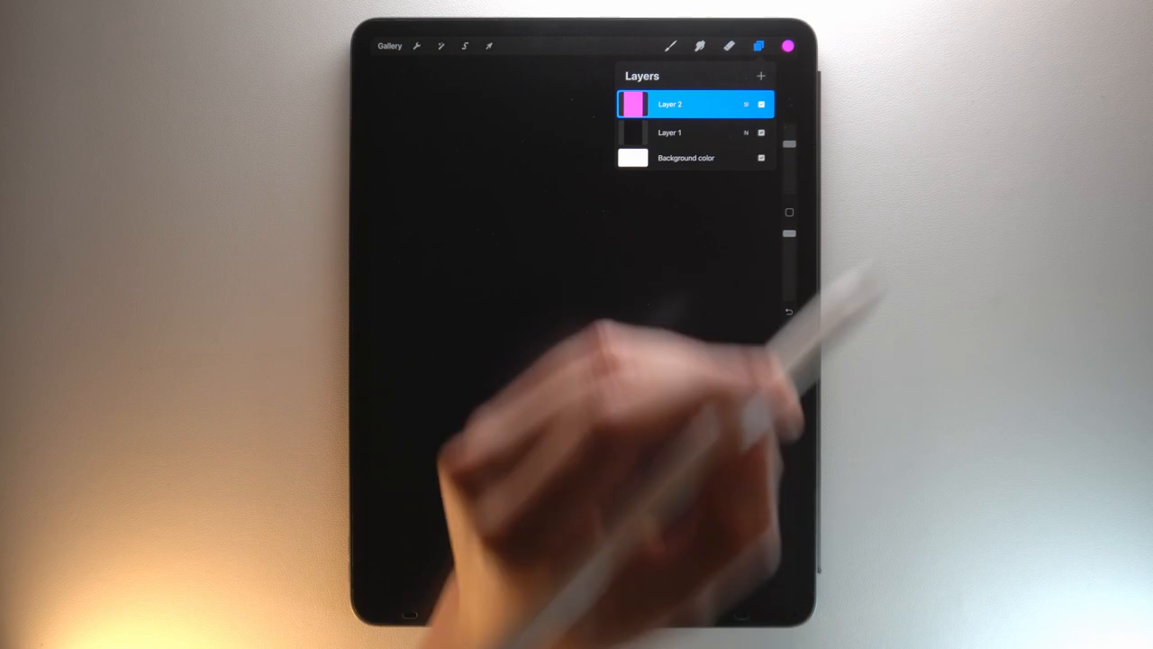
Choose a brush, set the colour to white and make black Layer 1 active.
left_click(668, 47)
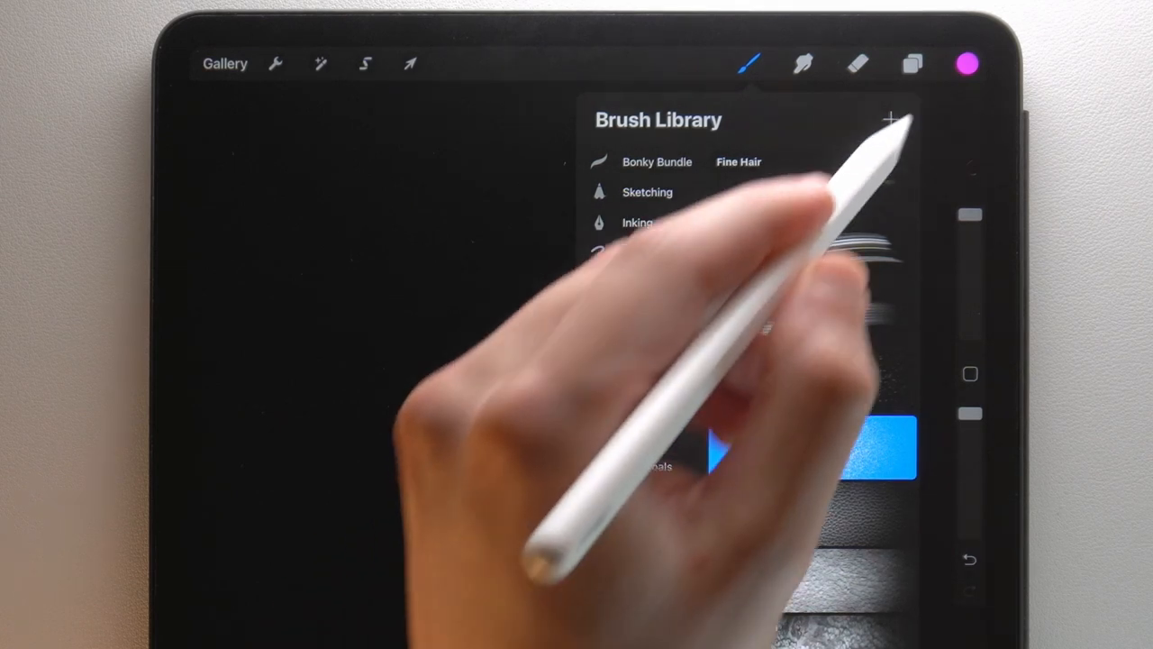
left_click(966, 63)
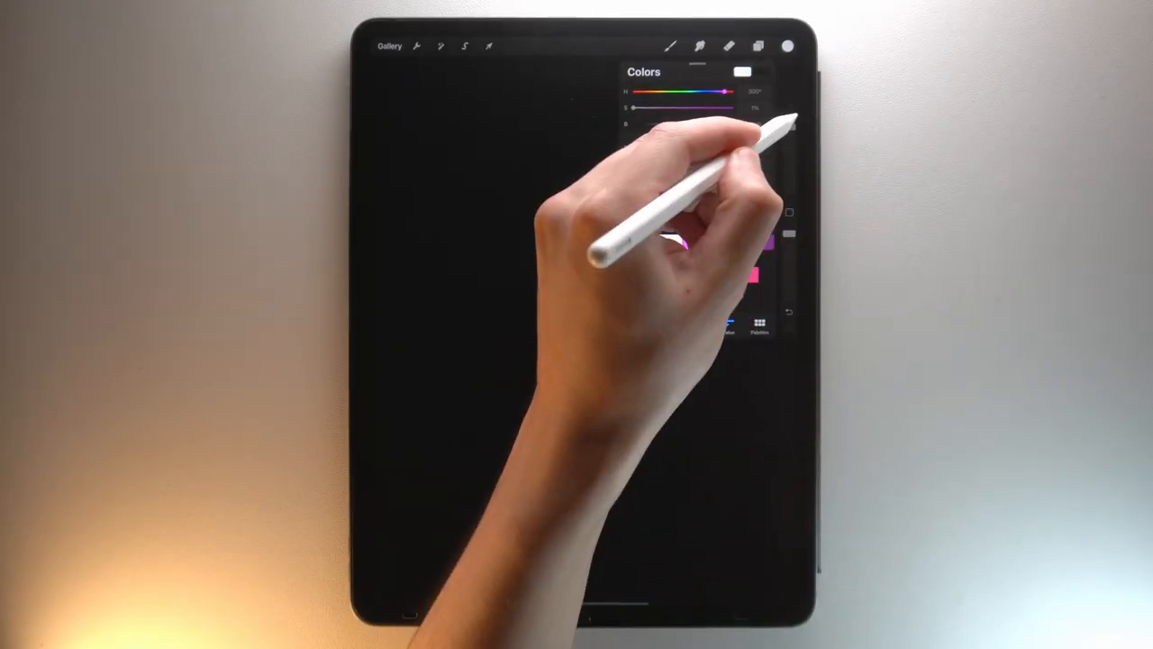
left_click(758, 47)
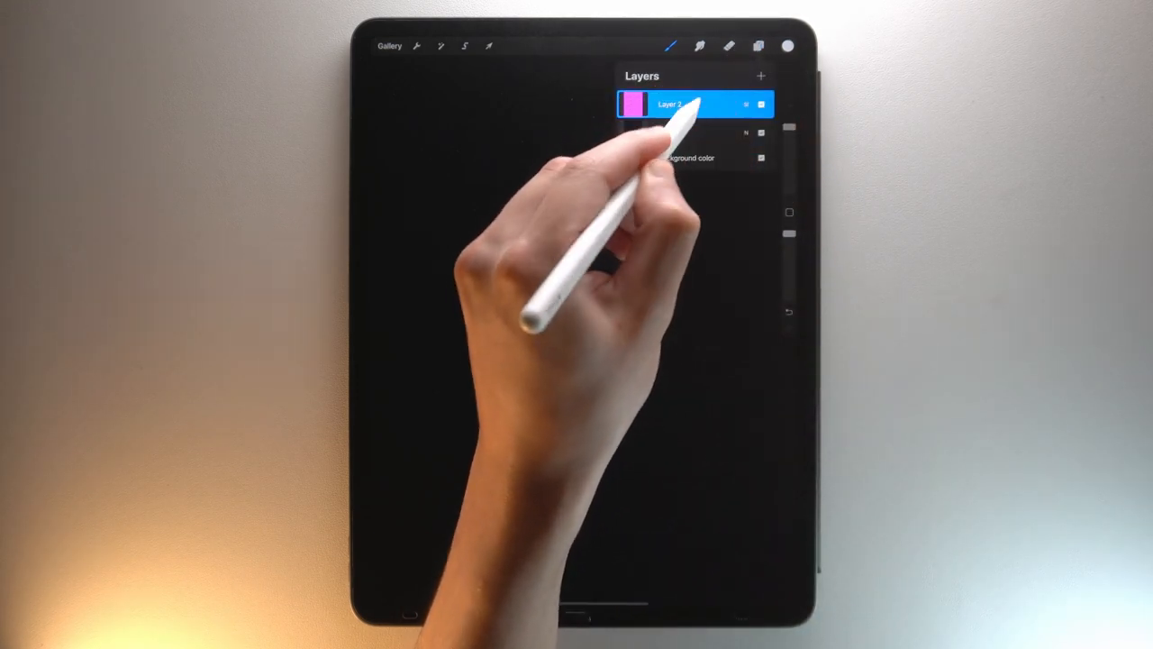
left_click(694, 133)
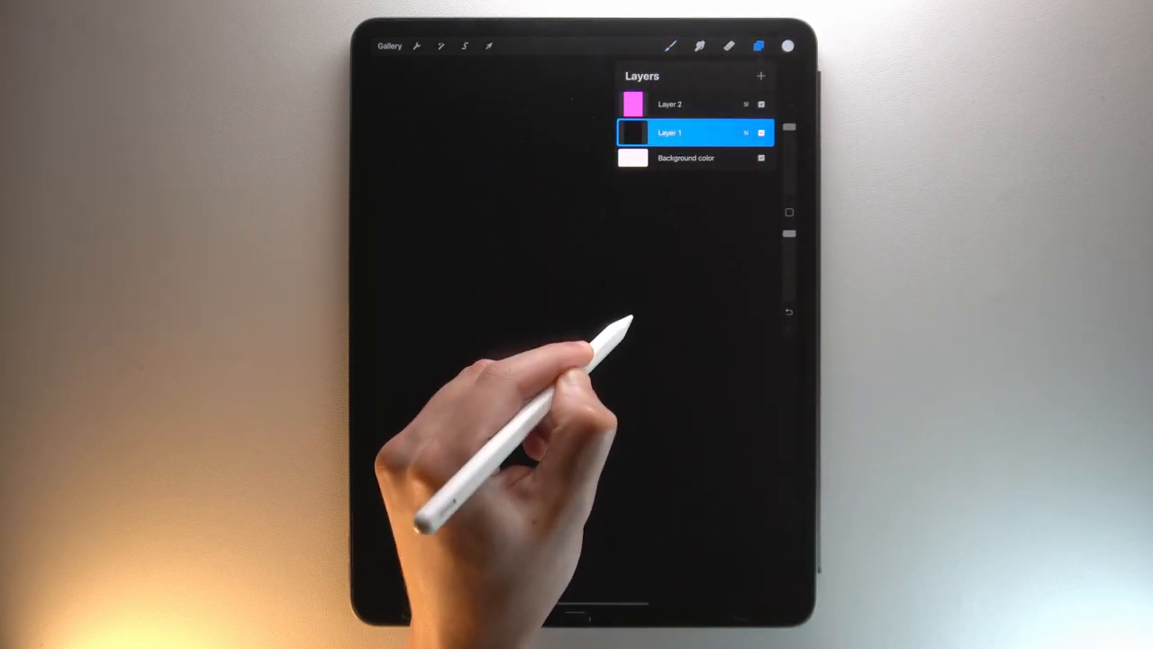
Apply noise over the black layer to build a speckled purple glitter texture.
left_click(757, 47)
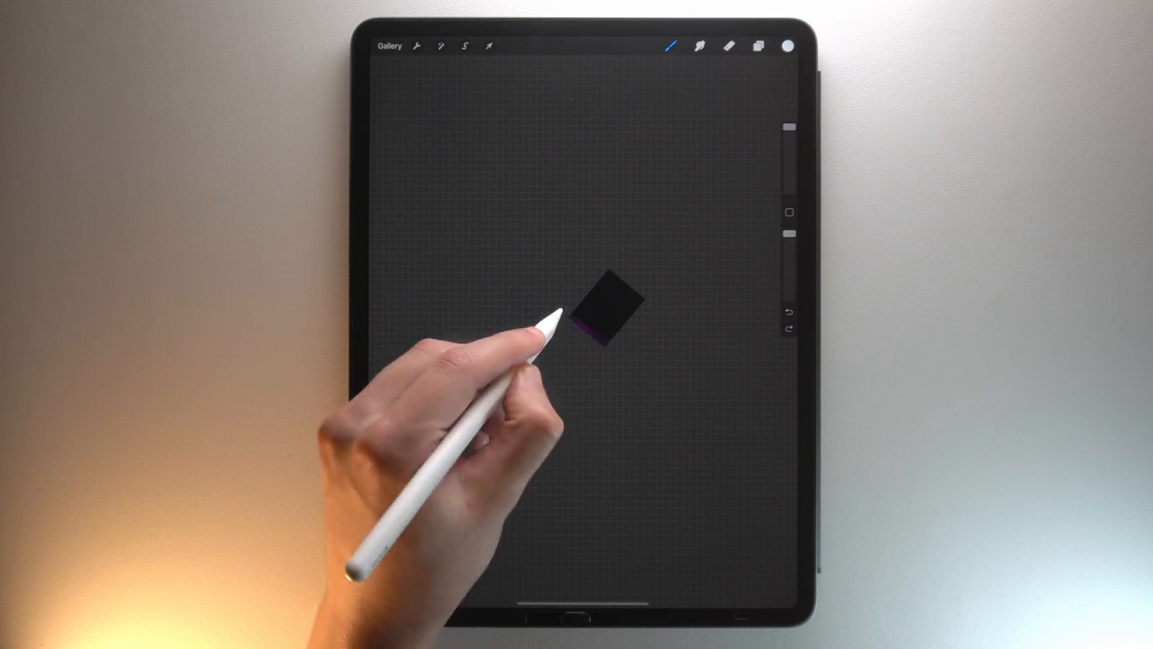
left_click_drag(576, 324, 595, 339)
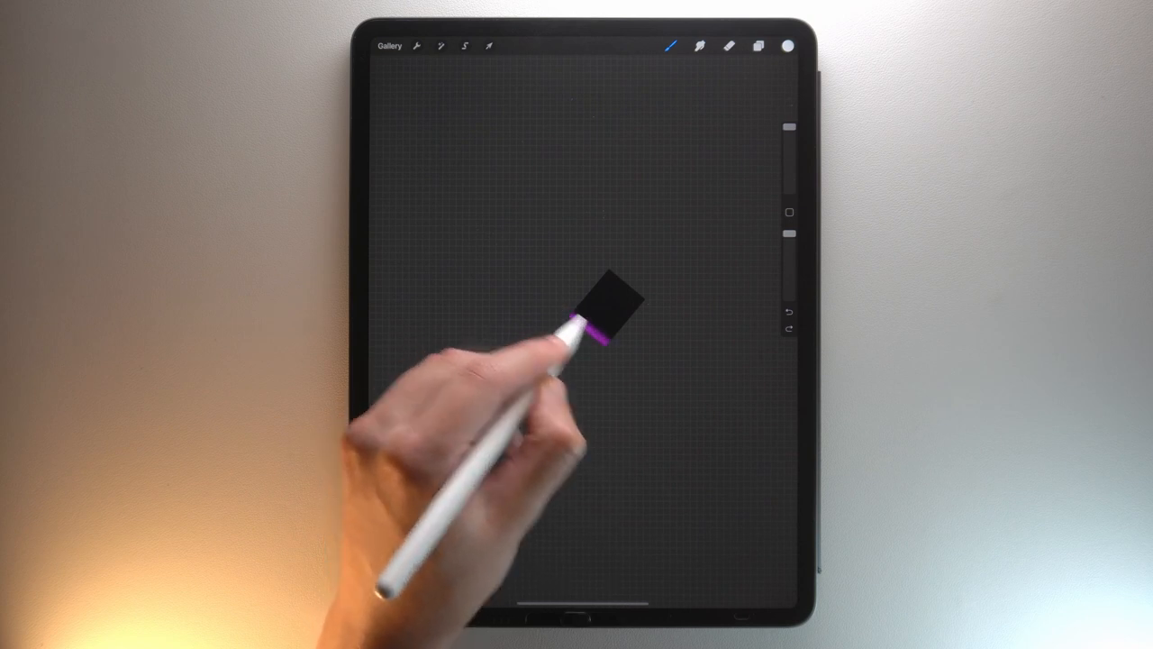
left_click_drag(585, 325, 603, 306)
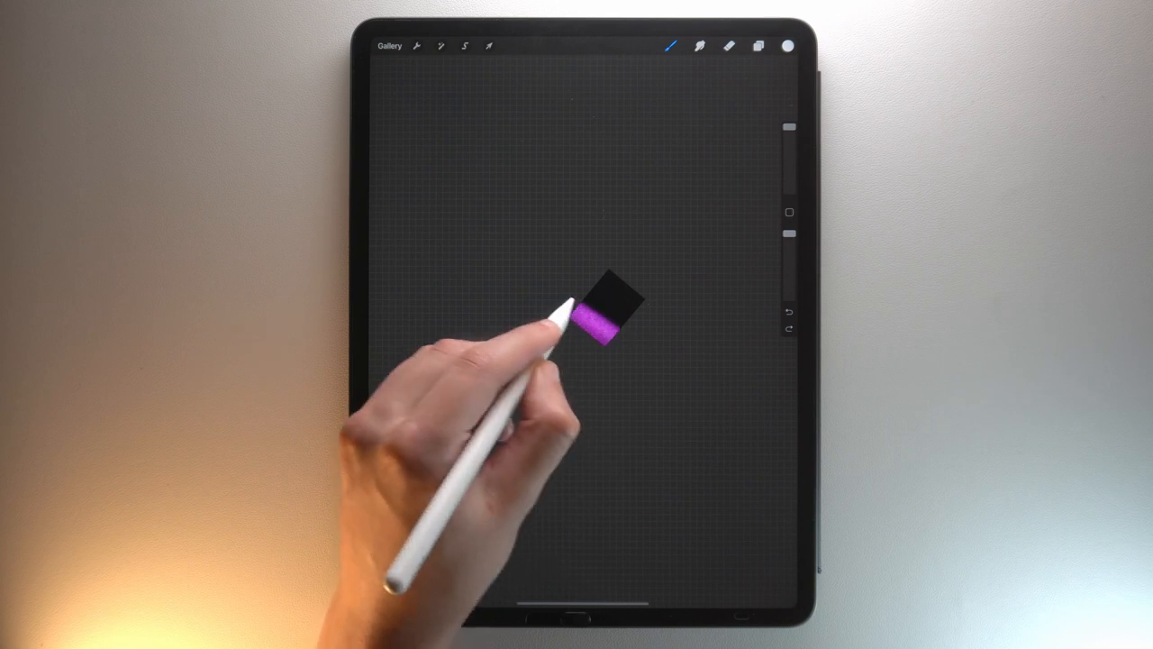
left_click_drag(577, 324, 604, 315)
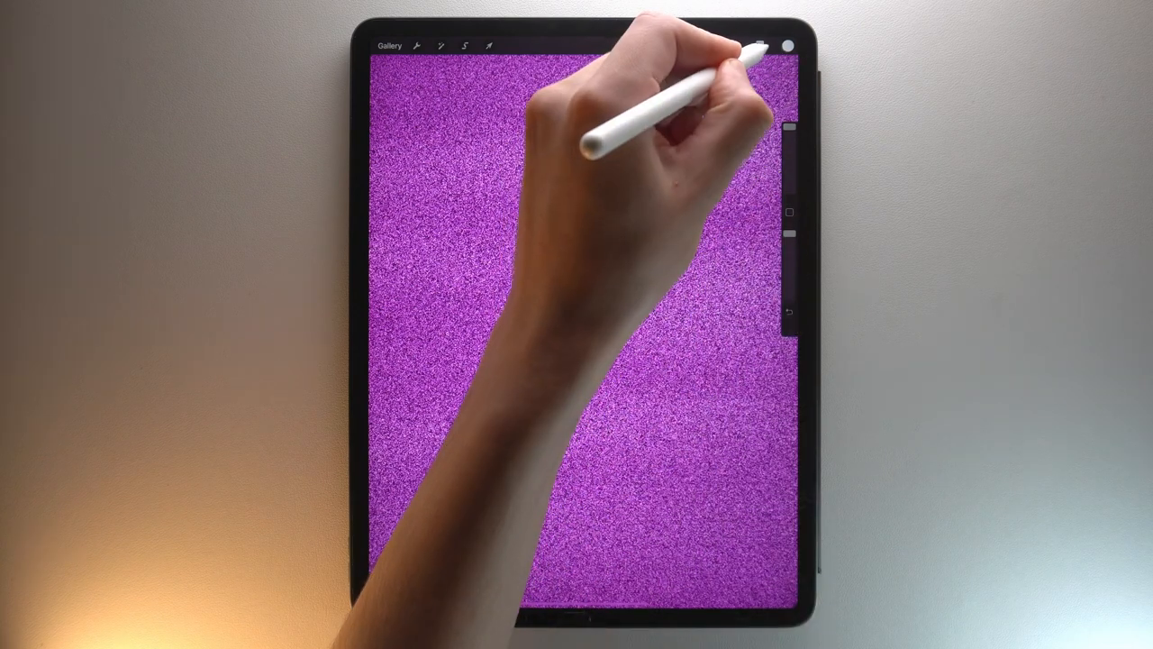
Move textured Layer 1 above Layer 2 and hide both so the white background shows.
left_click(759, 47)
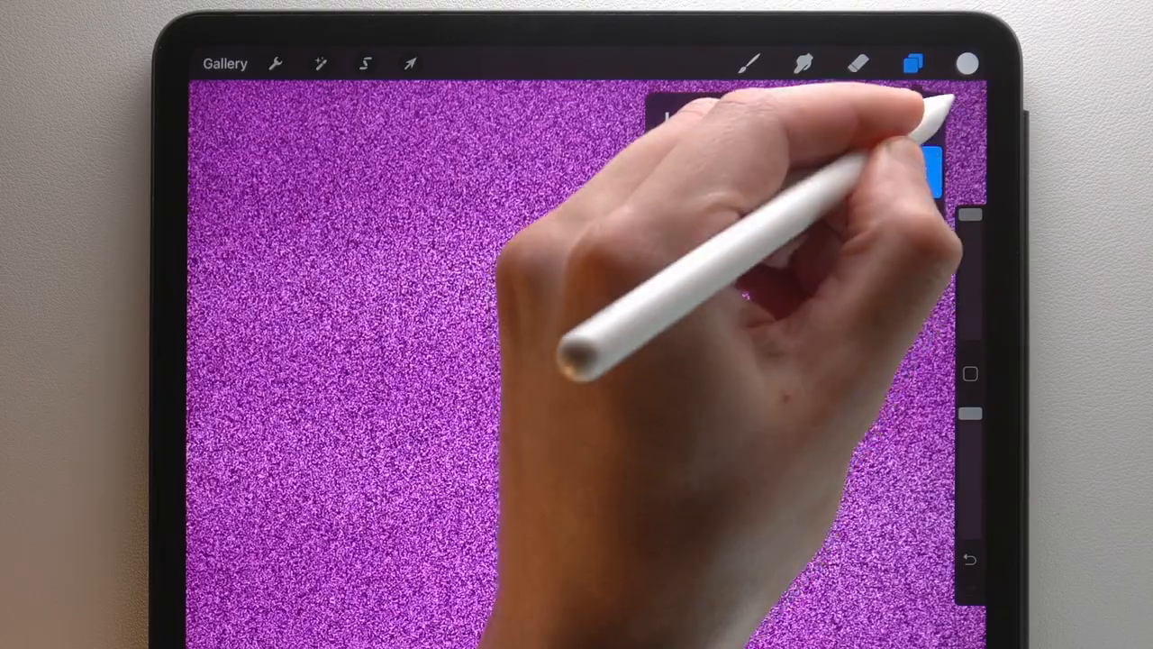
left_click(912, 63)
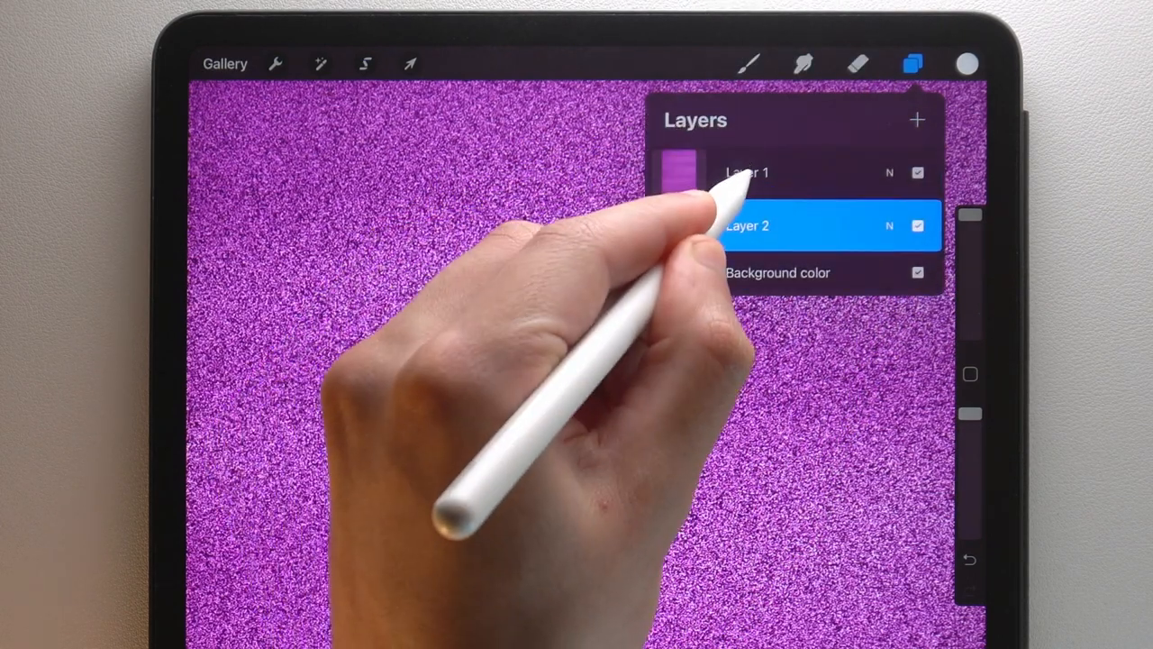
left_click(748, 173)
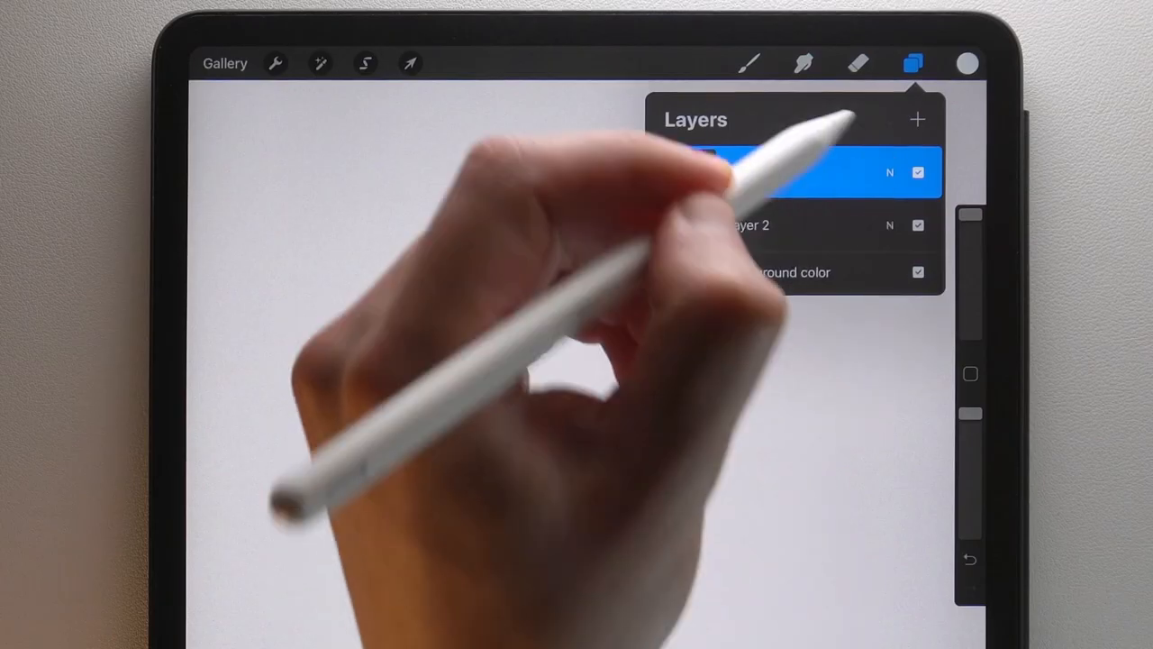
Duplicate the Monoline calligraphy brush and open the copy in Brush Studio.
left_click(749, 63)
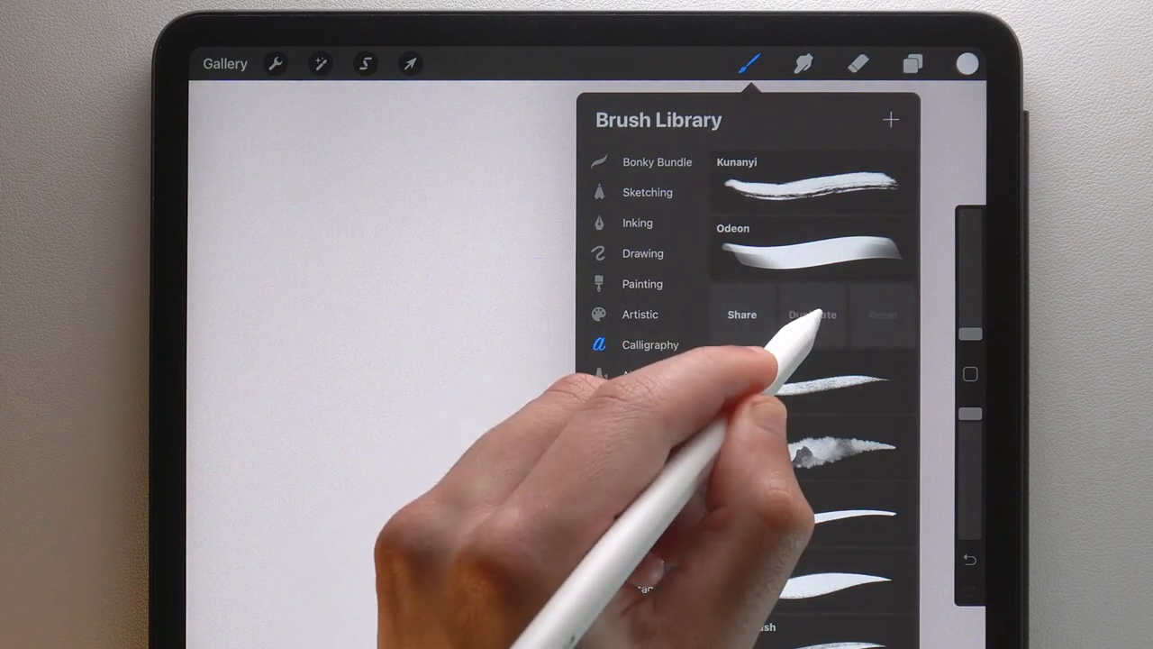
left_click(811, 316)
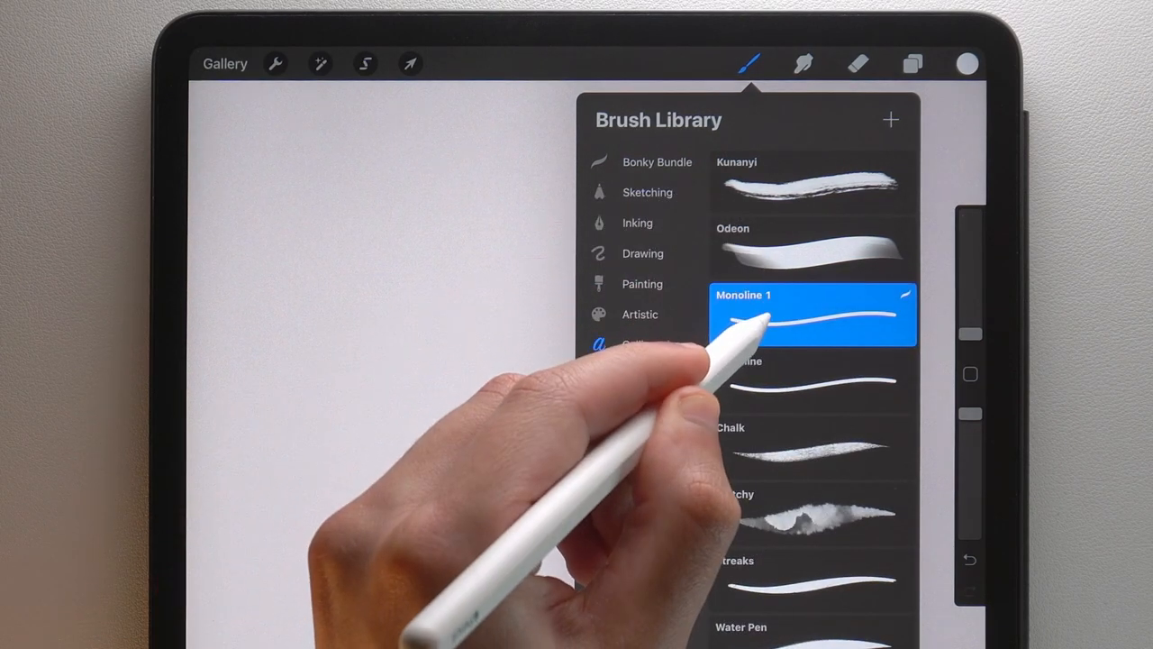
double_click(811, 314)
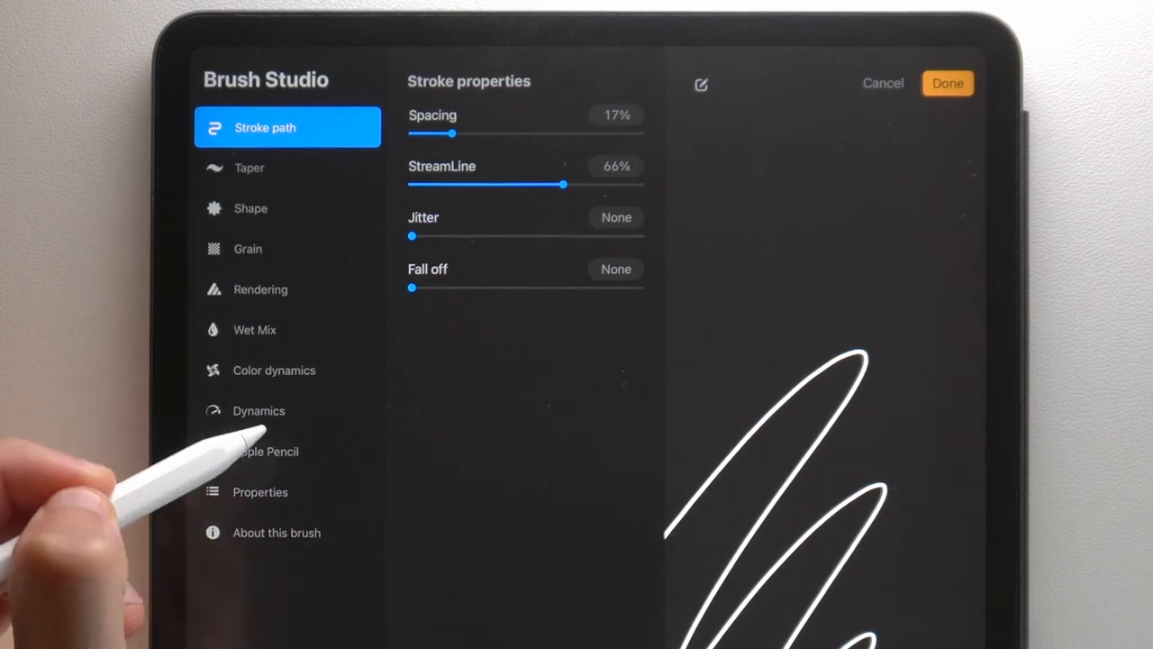
Raise the copied brush's Maximum Size to 147% and test the bigger stroke.
left_click(259, 491)
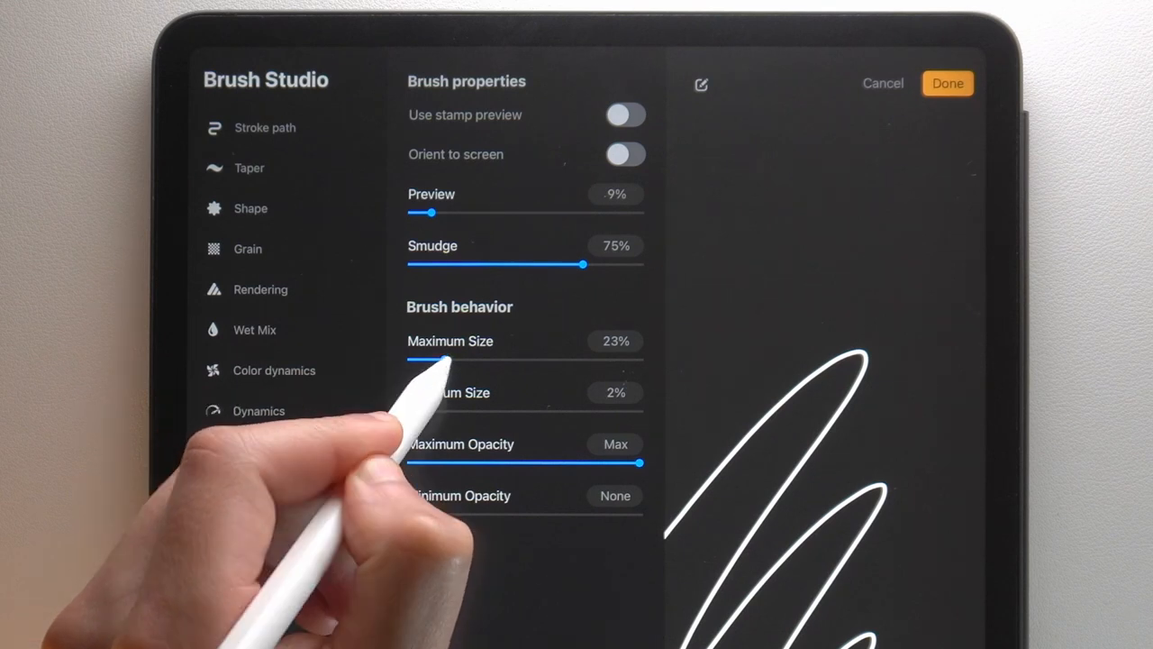
left_click_drag(431, 359, 486, 359)
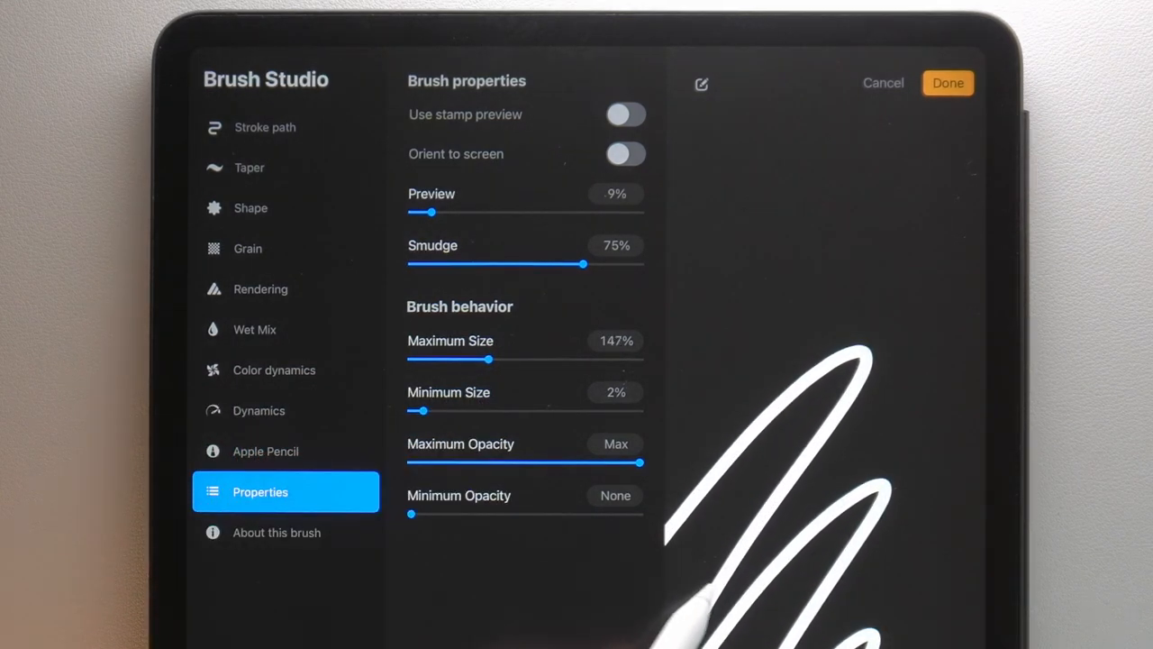
left_click_drag(486, 358, 490, 359)
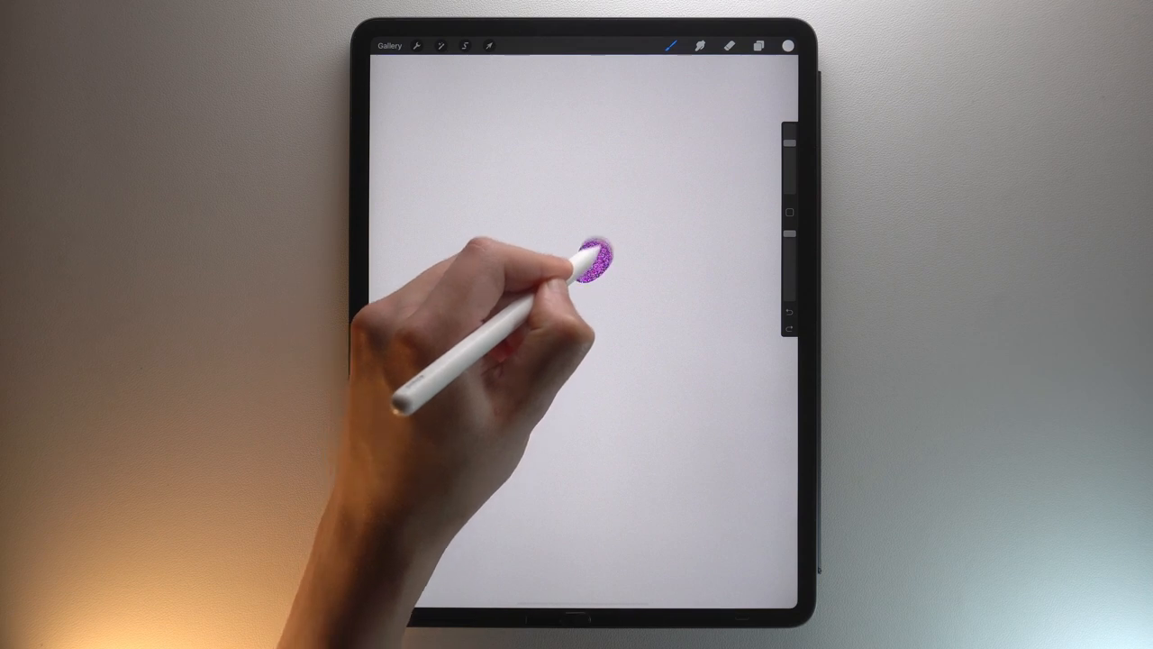
Paint the opening c-shaped curve of the letter in purple glitter, undoing a stray stroke.
left_click_drag(594, 252, 577, 486)
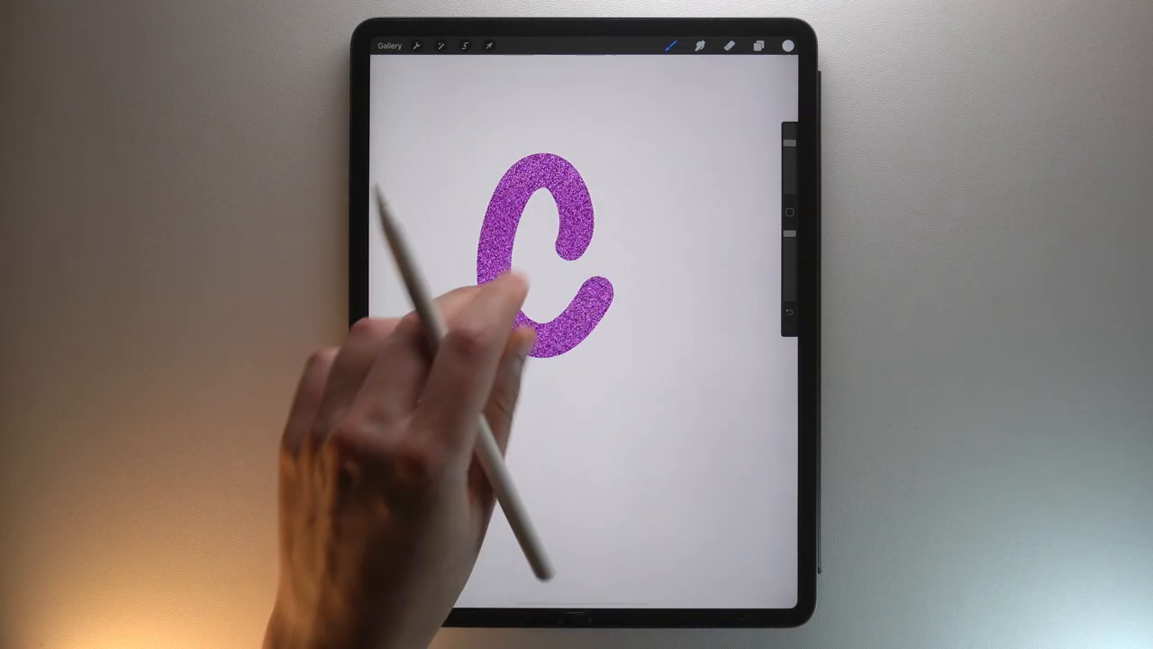
key("cmd+z")
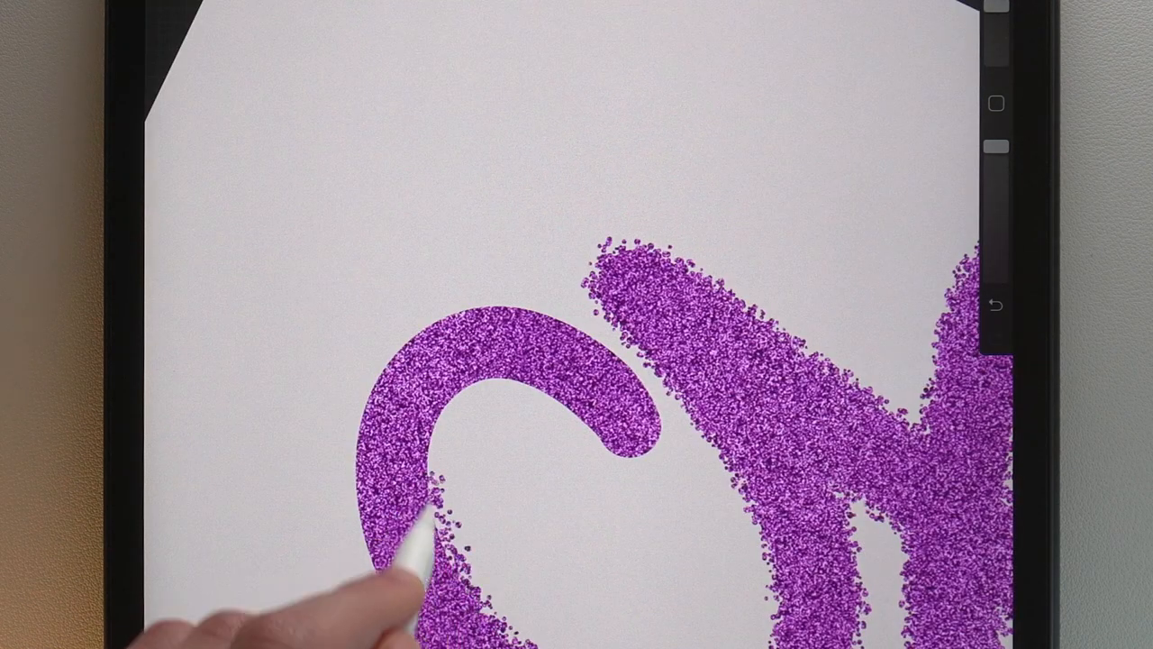
Add a rougher scattered-edge glitter stroke beside the first curve.
left_click_drag(405, 558, 505, 387)
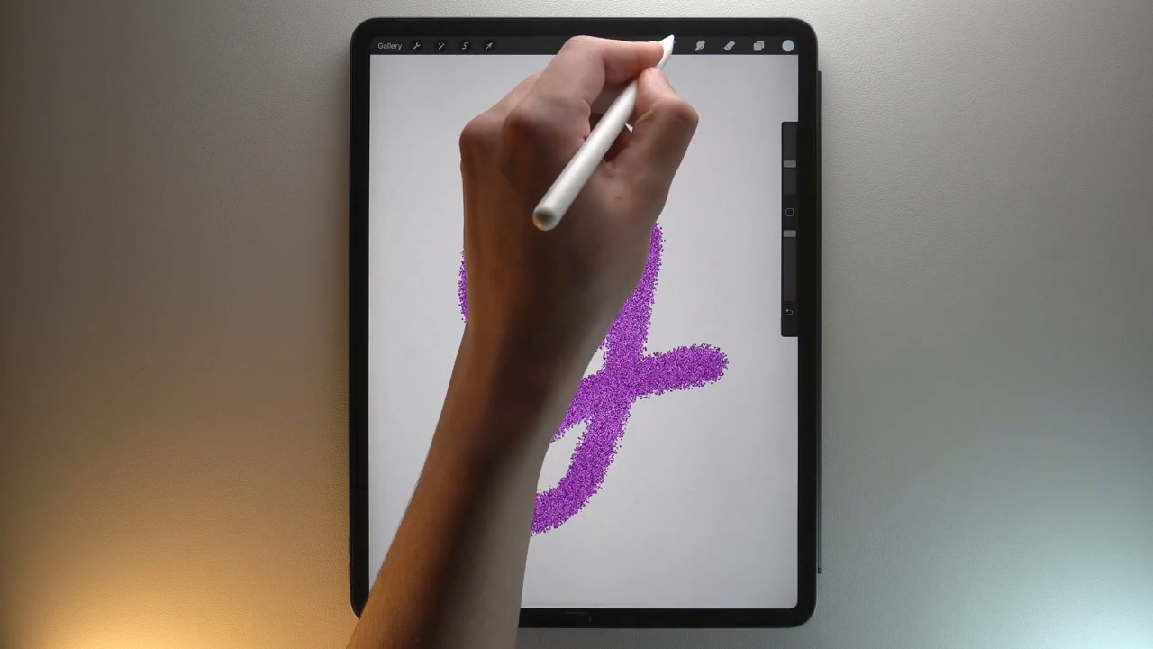
Select the textured glitter brush from the brush collection for the cursive 'g'.
left_click(670, 47)
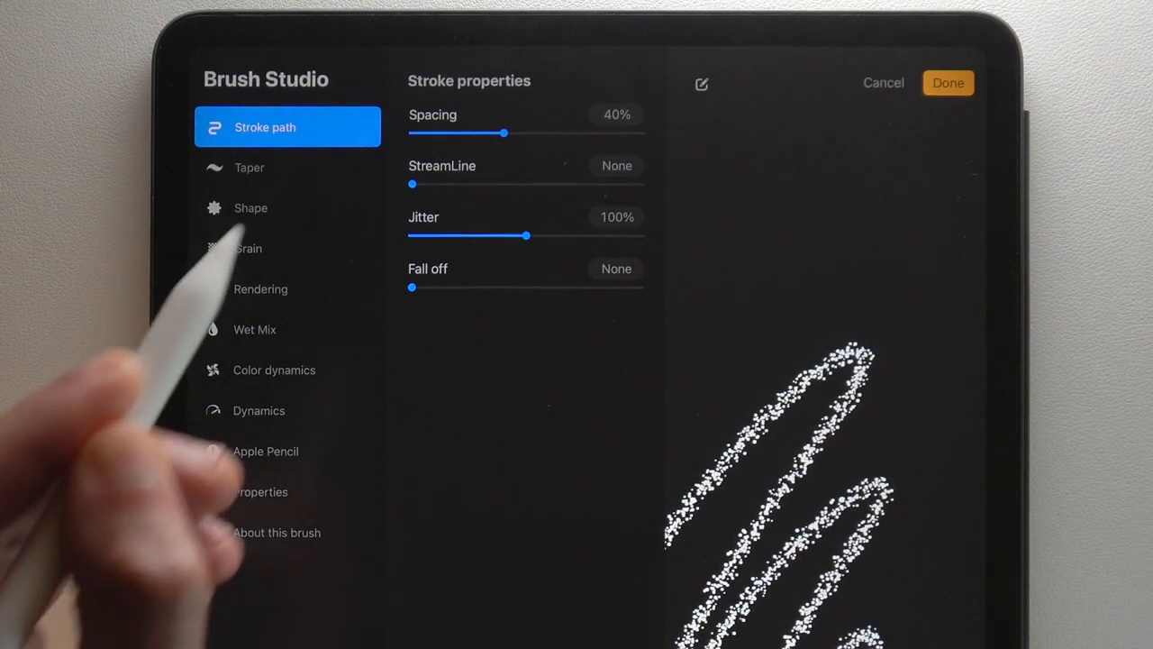
Raise the brush's stroke Spacing from 40% to about 83%.
left_click_drag(481, 133, 602, 134)
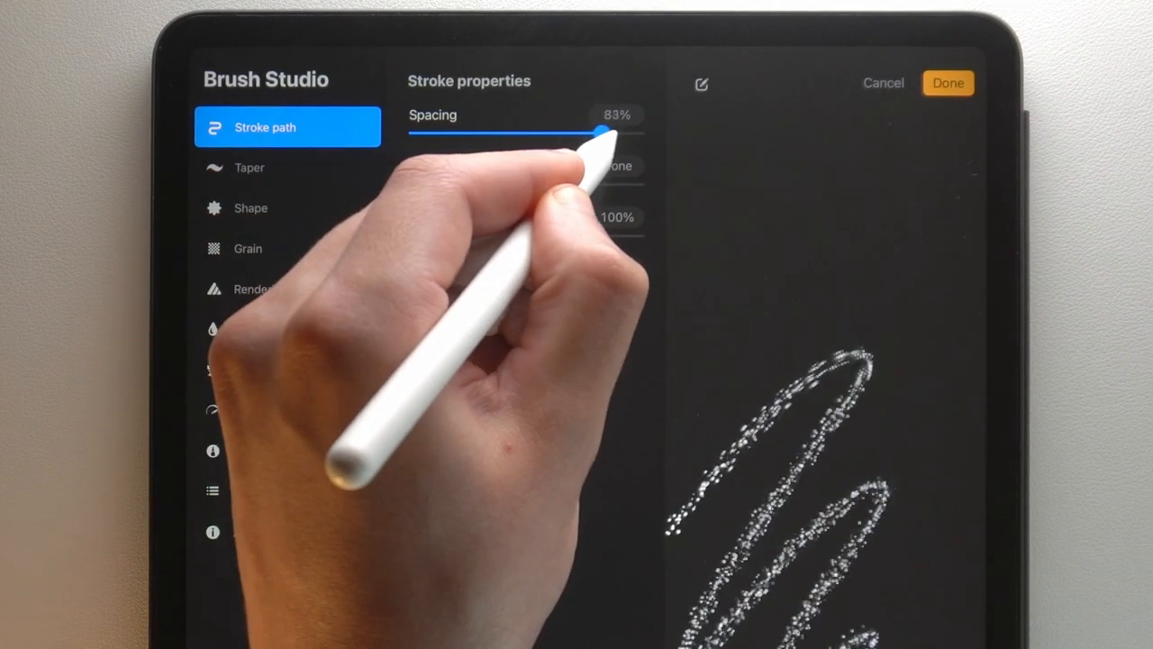
left_click_drag(598, 134, 640, 133)
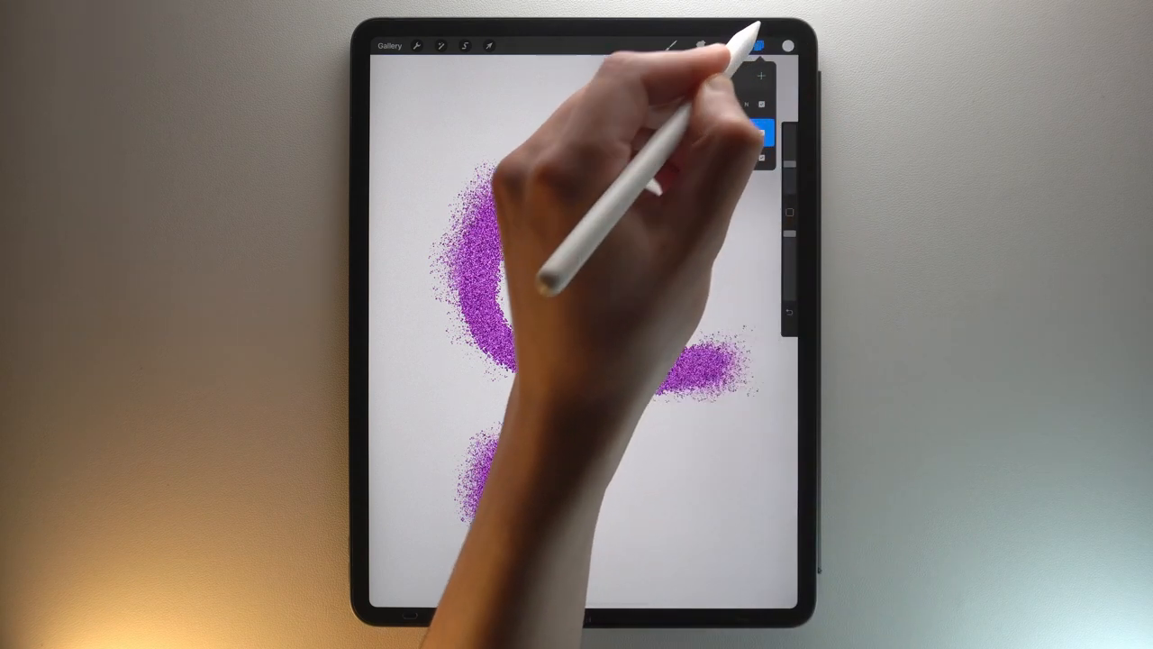
Redraw the cursive 'g' across the canvas with the adjusted purple glitter brush.
left_click(761, 47)
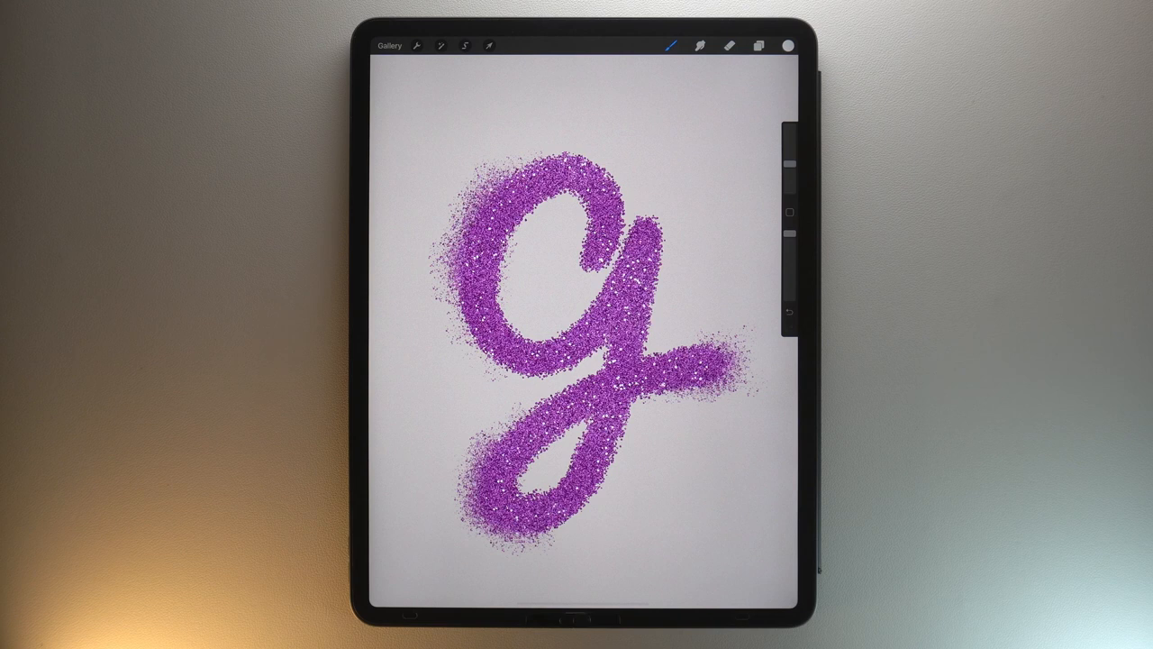
left_click(442, 45)
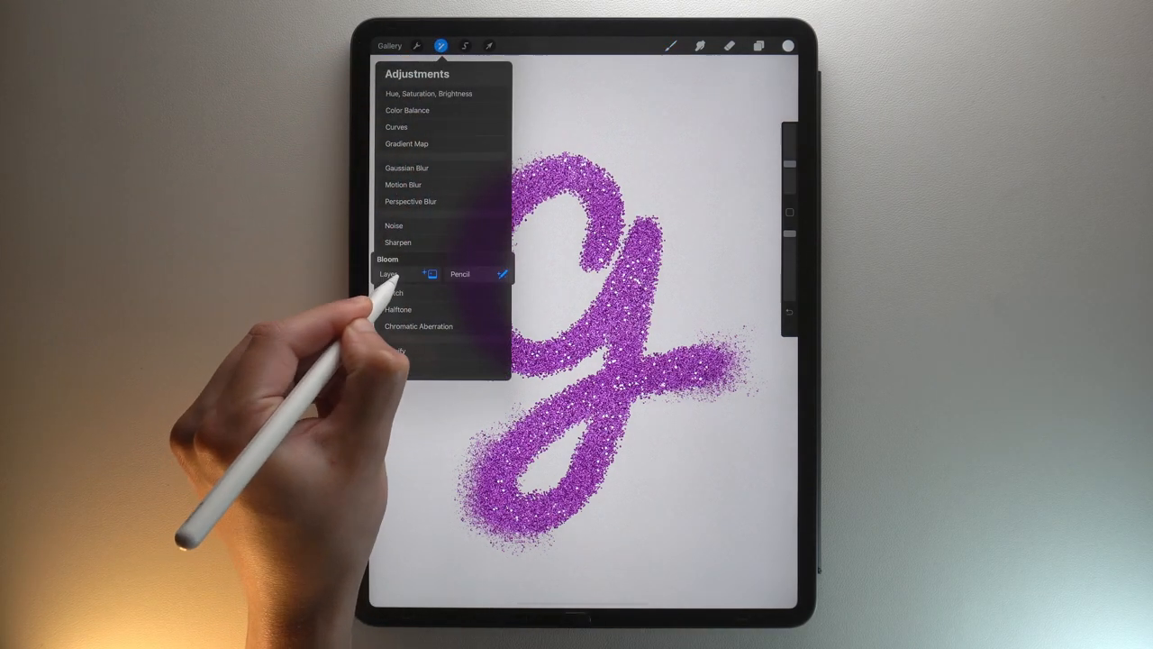
Apply Bloom to the whole glitter layer so the sparkles glow brighter.
left_click(388, 259)
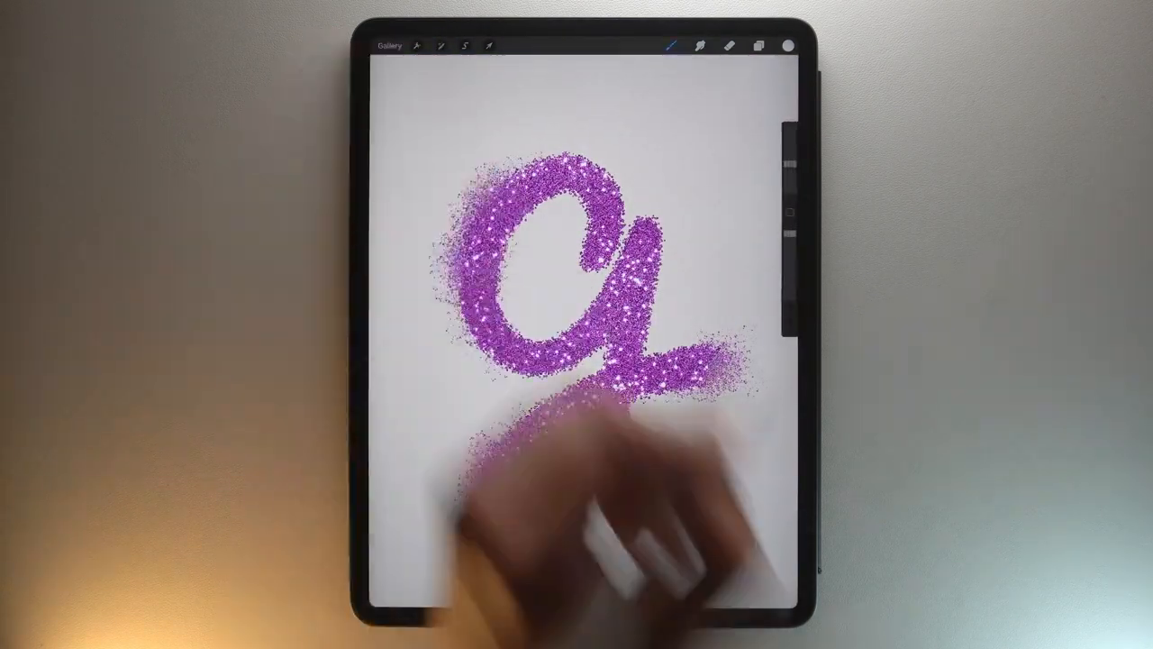
left_click(761, 45)
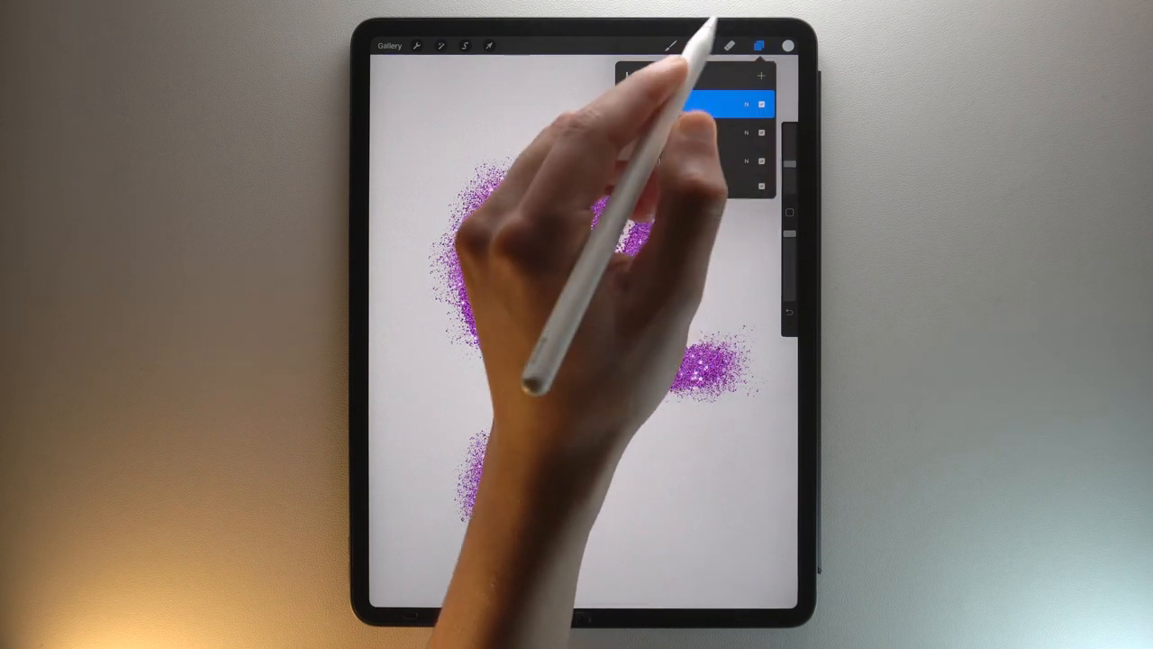
Clip the new layer above the glitter 'g' as a clipping mask for shading.
left_click(671, 134)
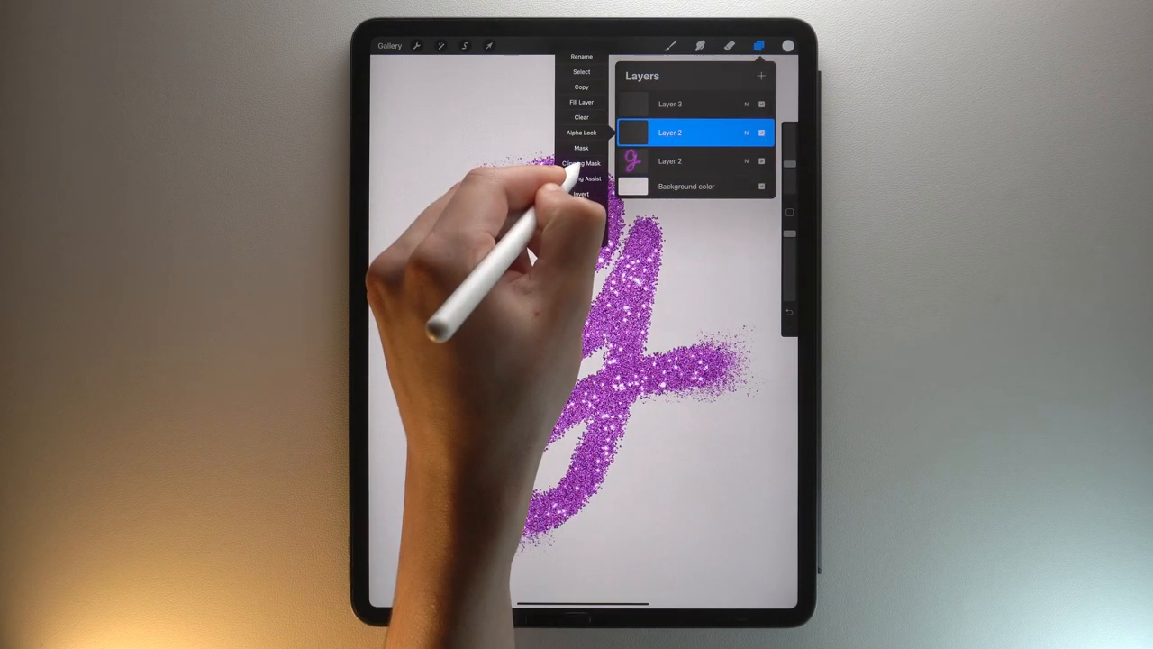
left_click(694, 103)
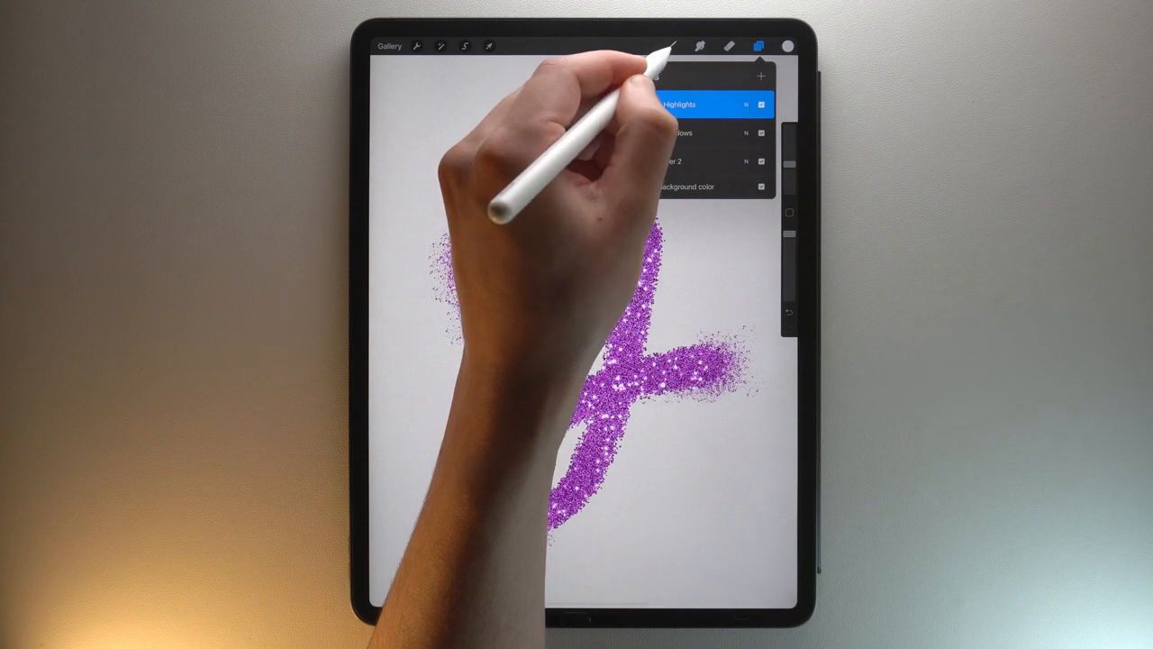
left_click(671, 47)
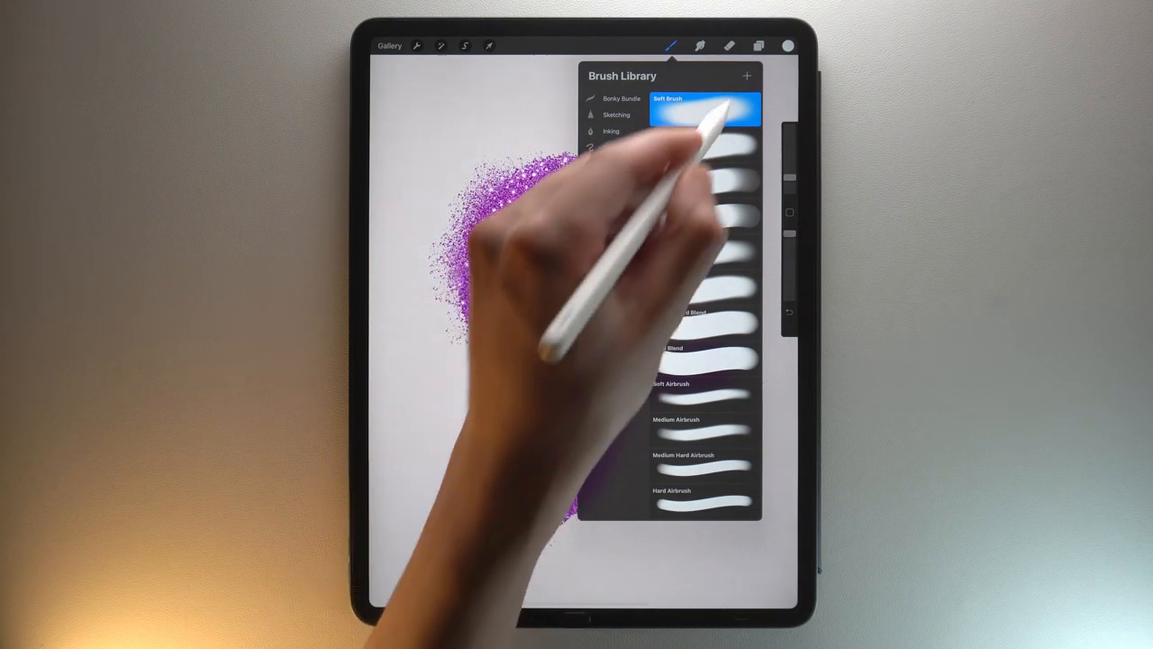
Airbrush soft shadows along the lower stroke and curve of the 'g' with the Soft Brush.
left_click(759, 47)
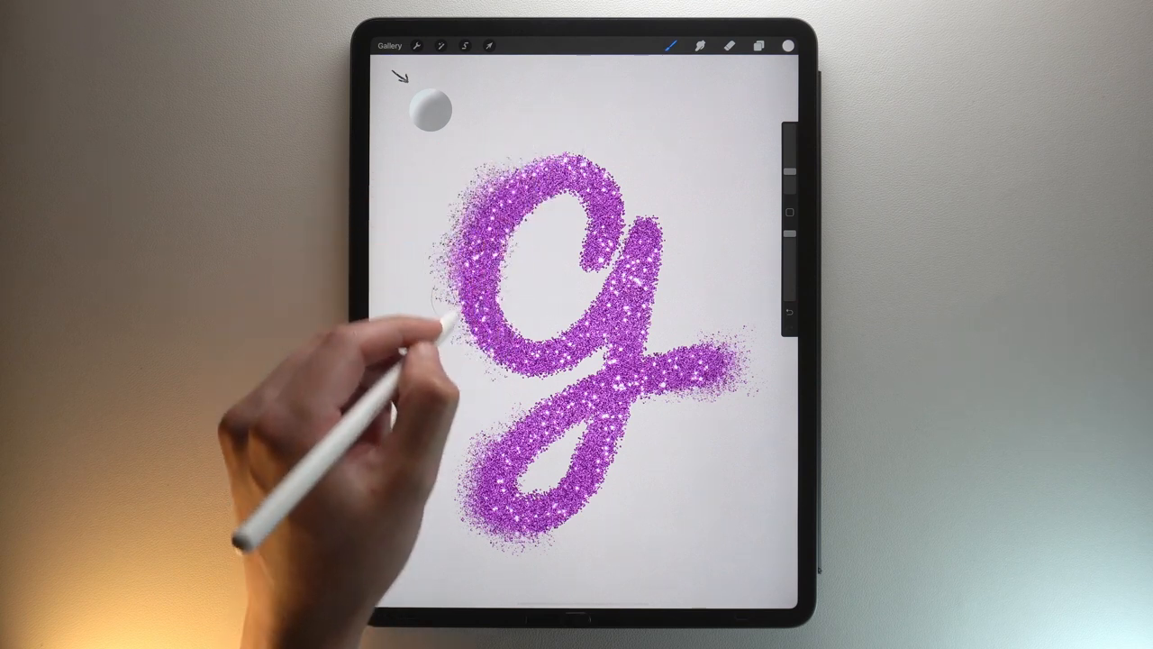
left_click_drag(442, 315, 505, 405)
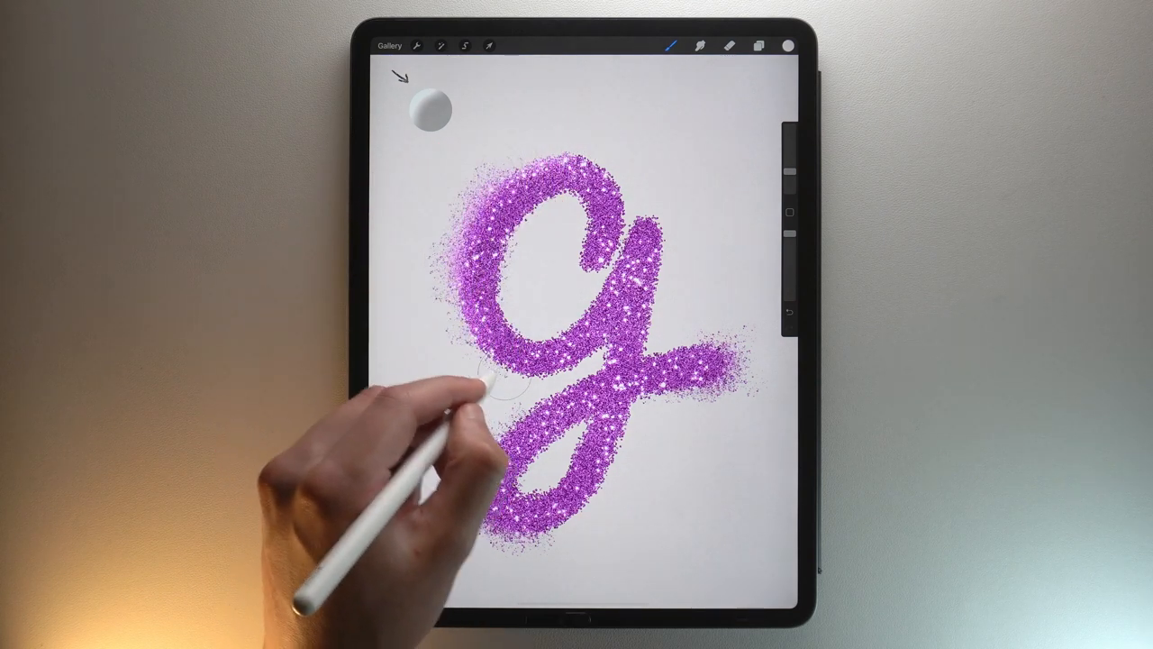
left_click_drag(504, 387, 559, 361)
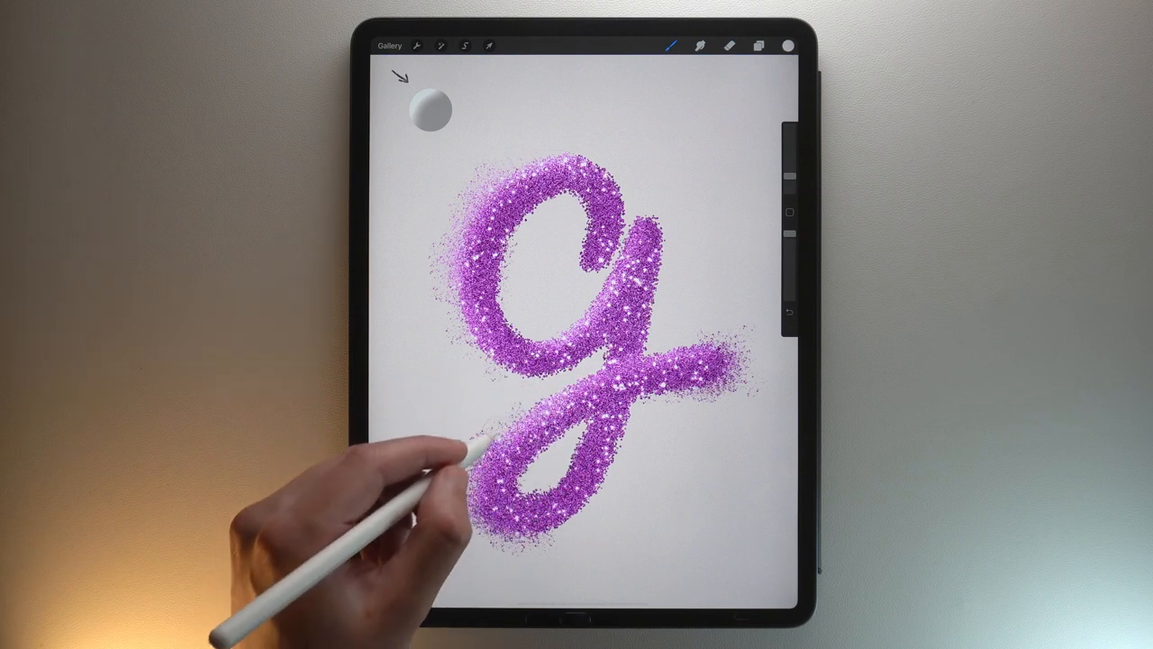
mouse_move(432, 504)
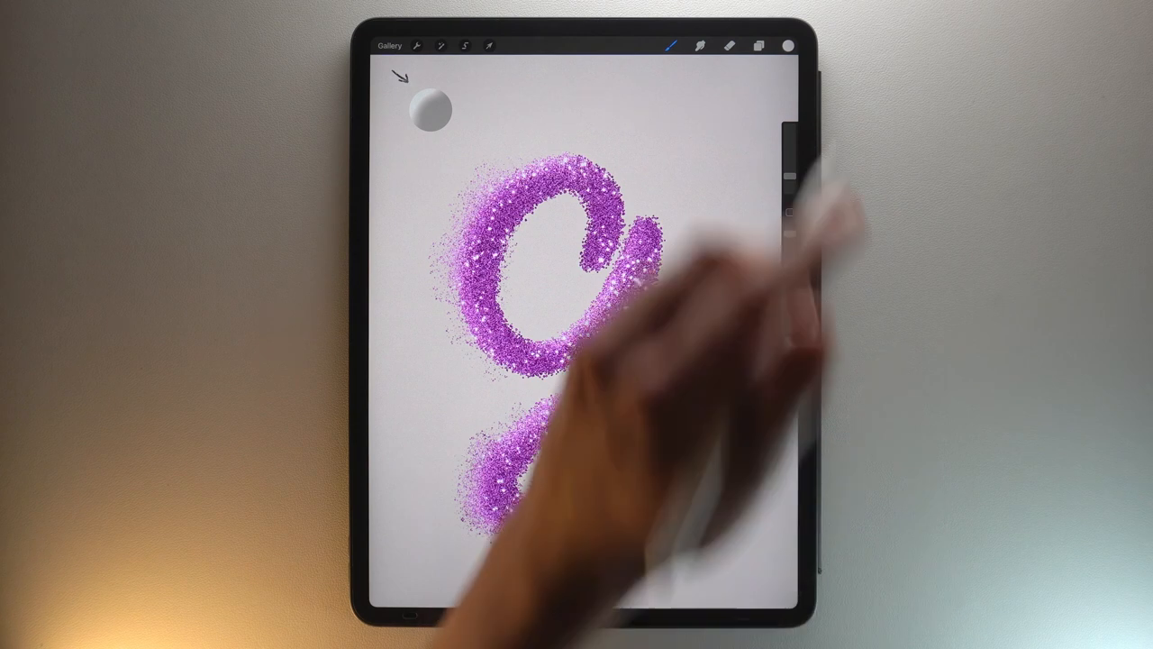
Choose a light colour and brush soft highlights onto the 'g' strokes on the Highlights layer.
left_click(786, 45)
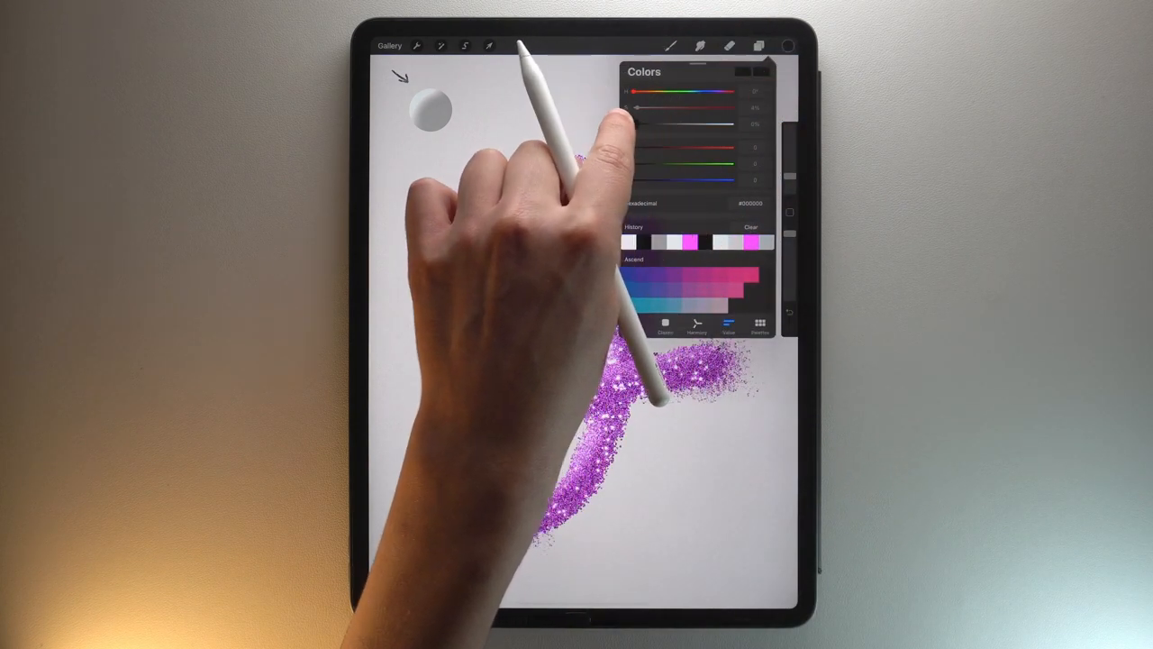
left_click(761, 47)
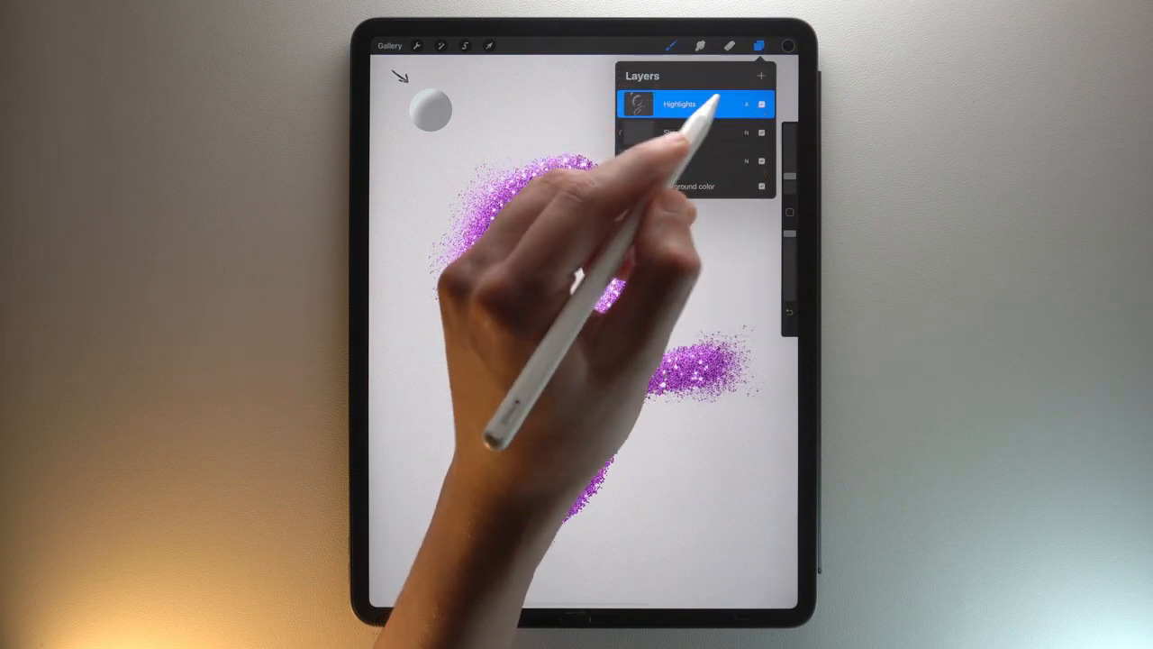
left_click(693, 134)
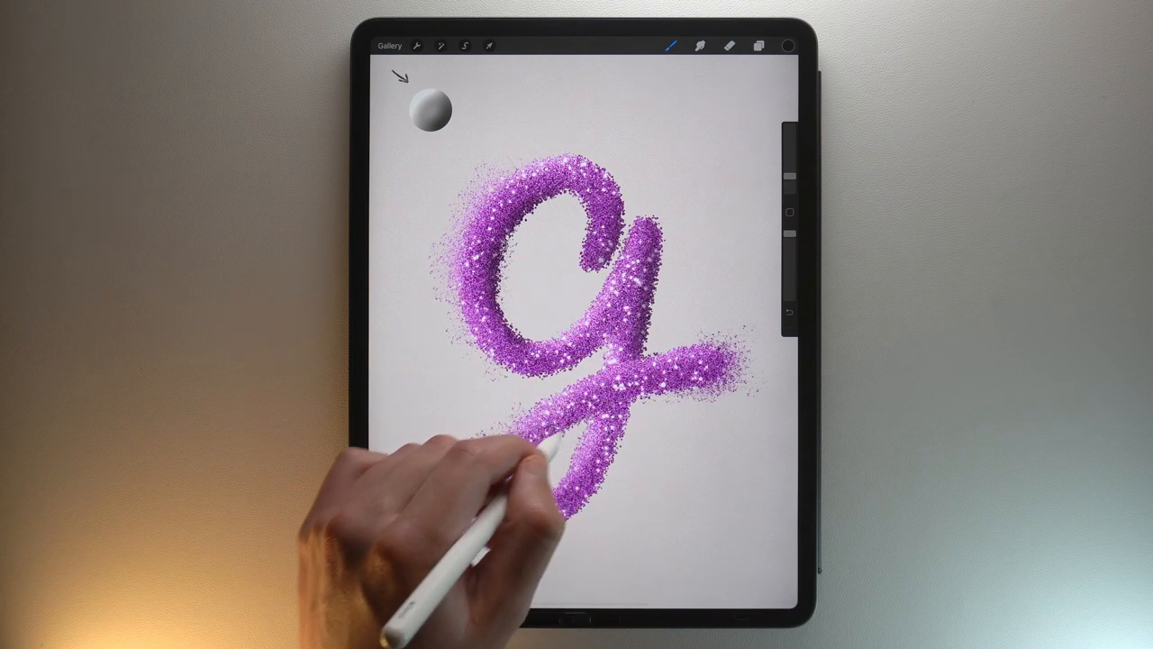
left_click_drag(577, 441, 532, 469)
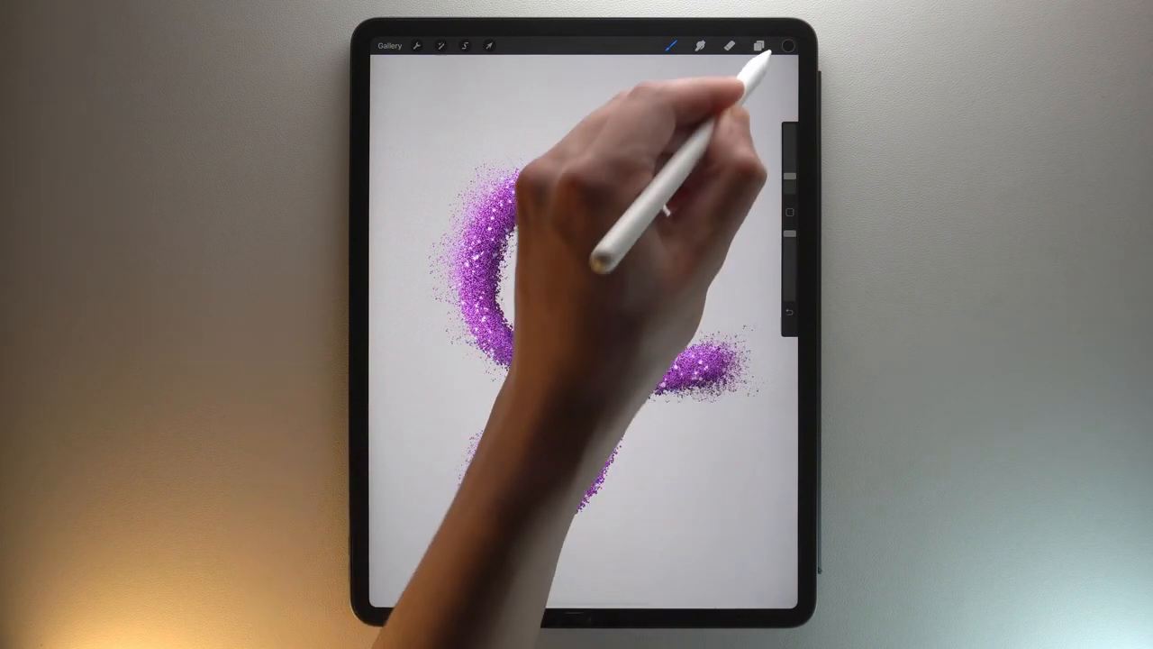
Add an empty Layer 4 at the top of the stack above Highlights and Shadows.
left_click(761, 47)
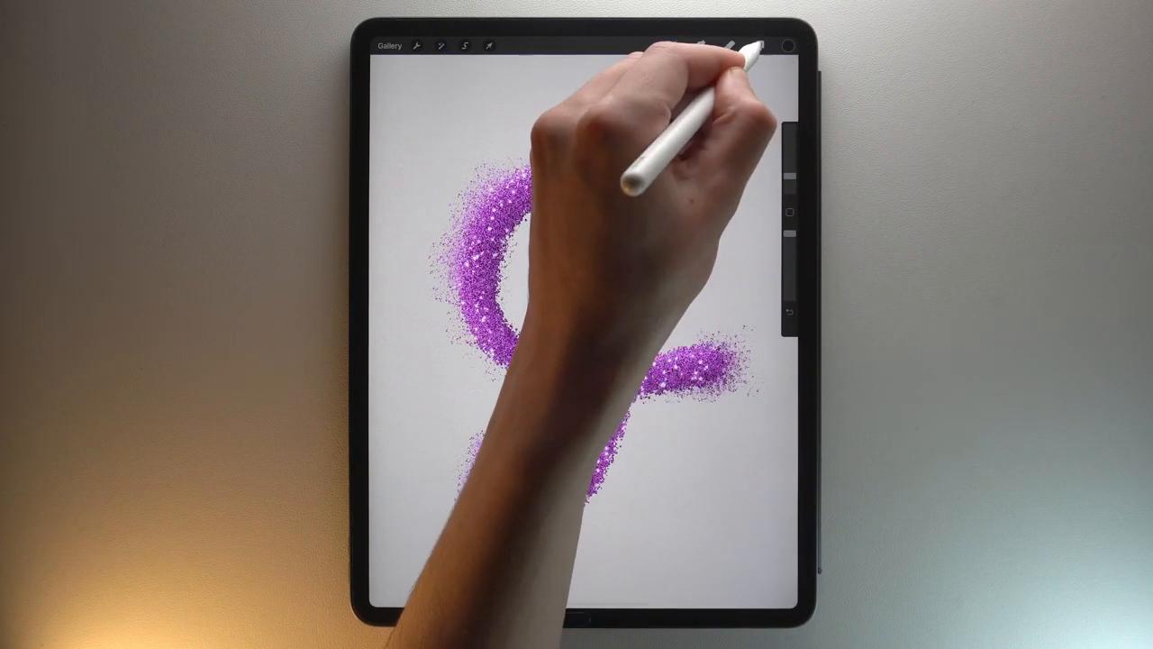
left_click(759, 47)
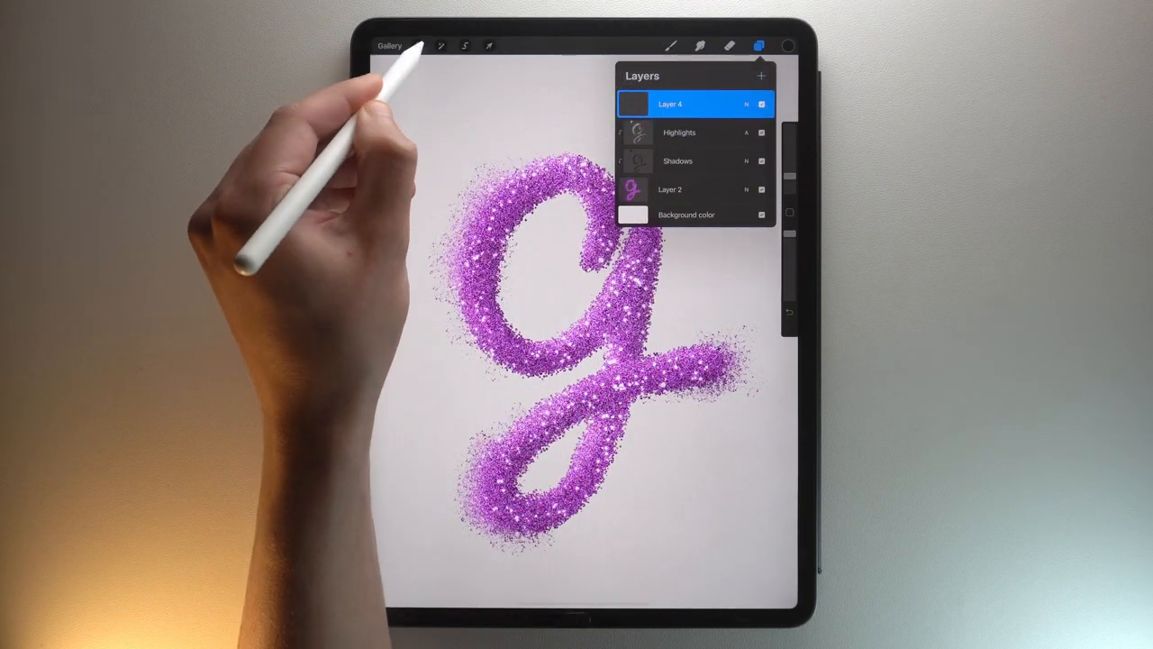
Copy the whole canvas and paste the flattened artwork onto the new top layer.
left_click(417, 47)
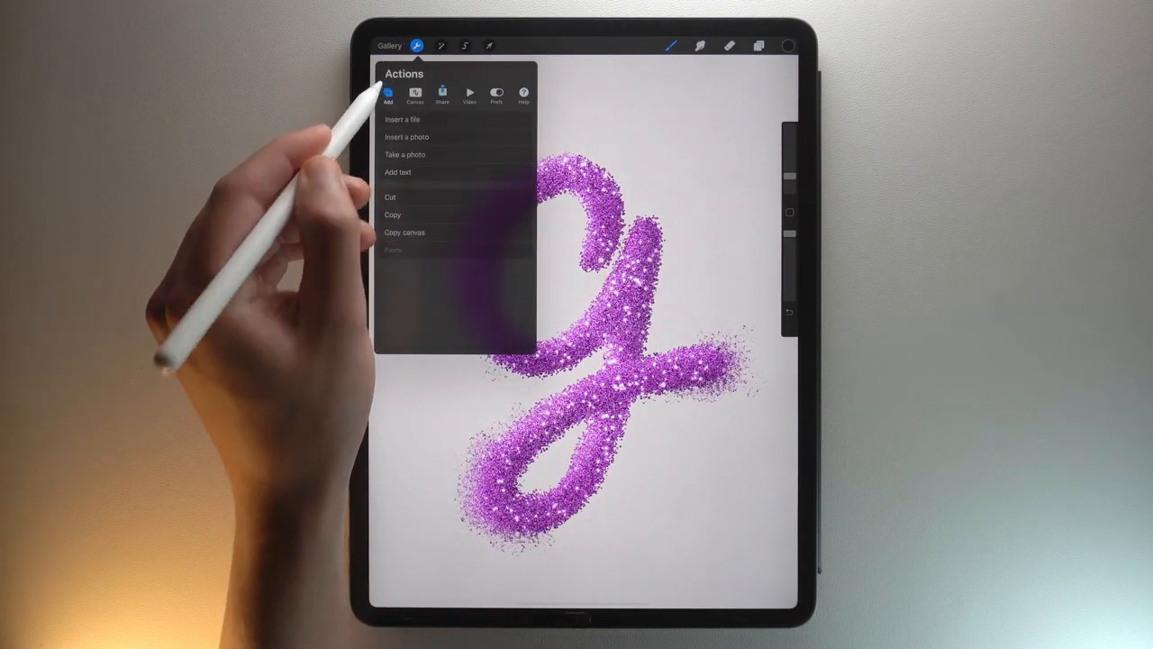
left_click(392, 215)
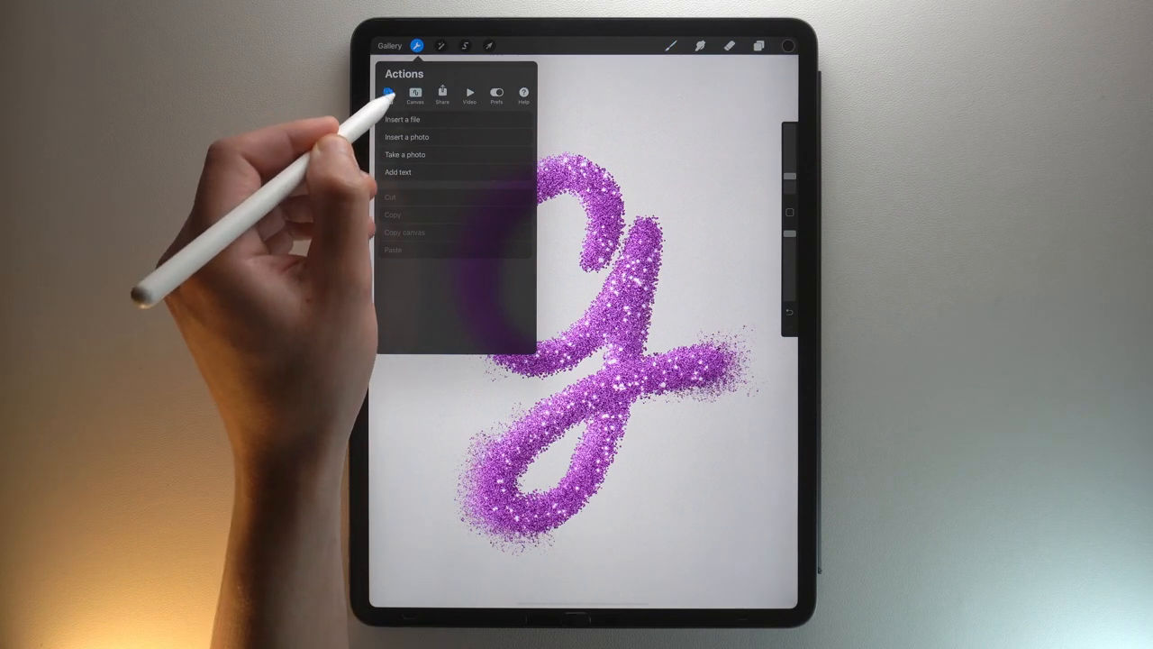
left_click(454, 248)
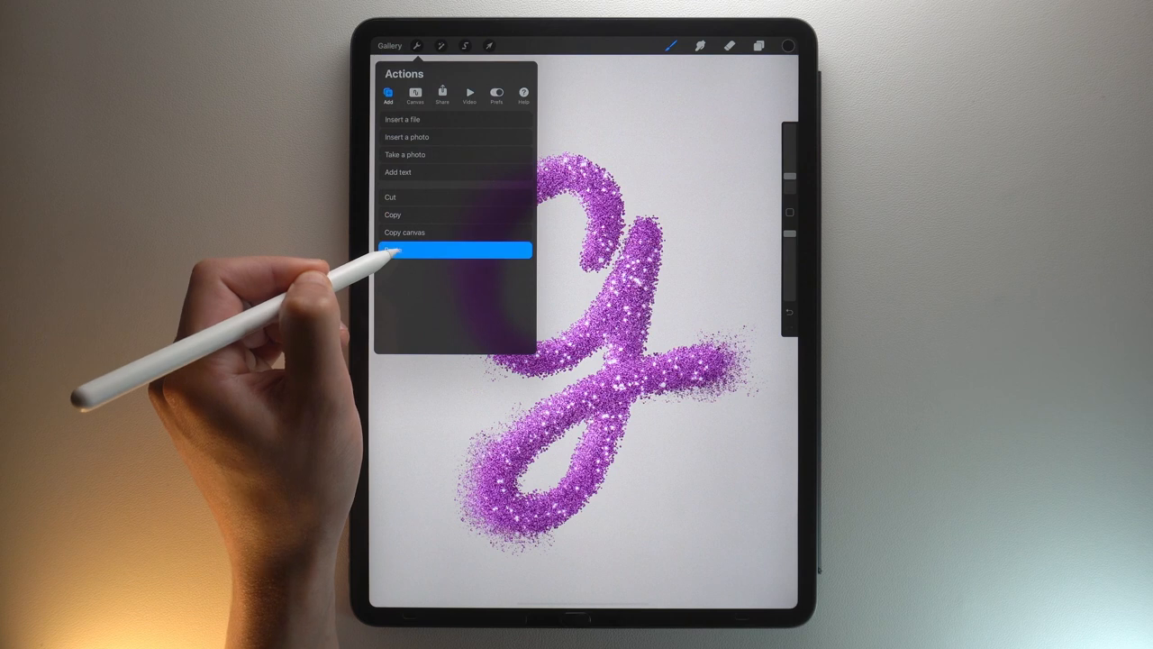
left_click(488, 46)
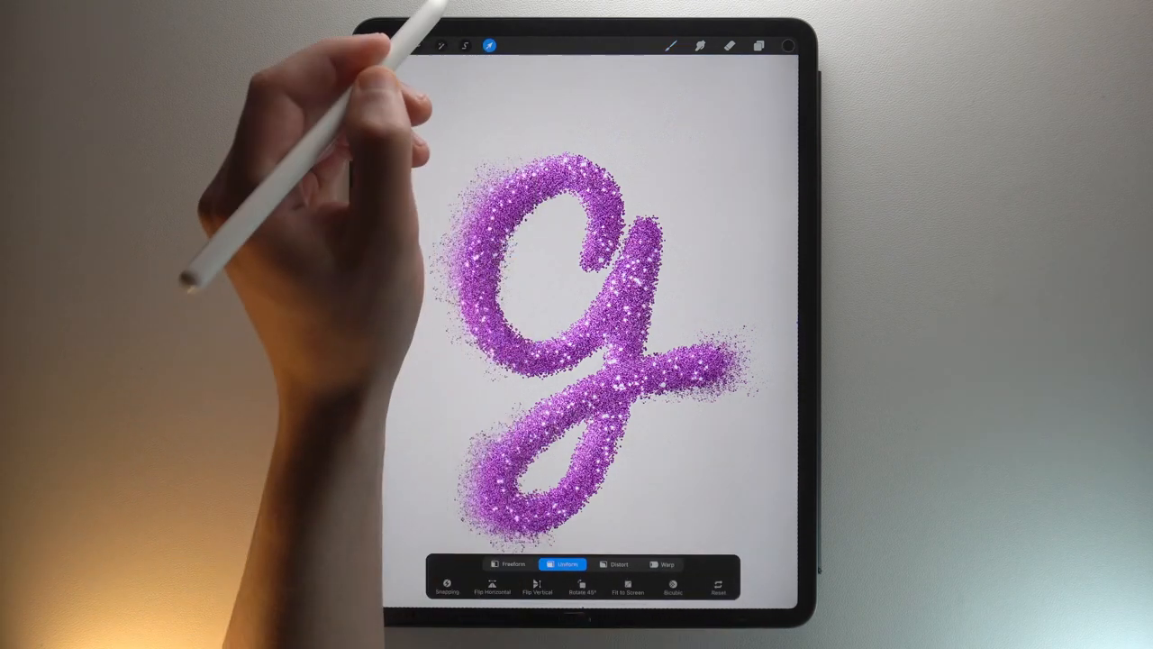
left_click(439, 46)
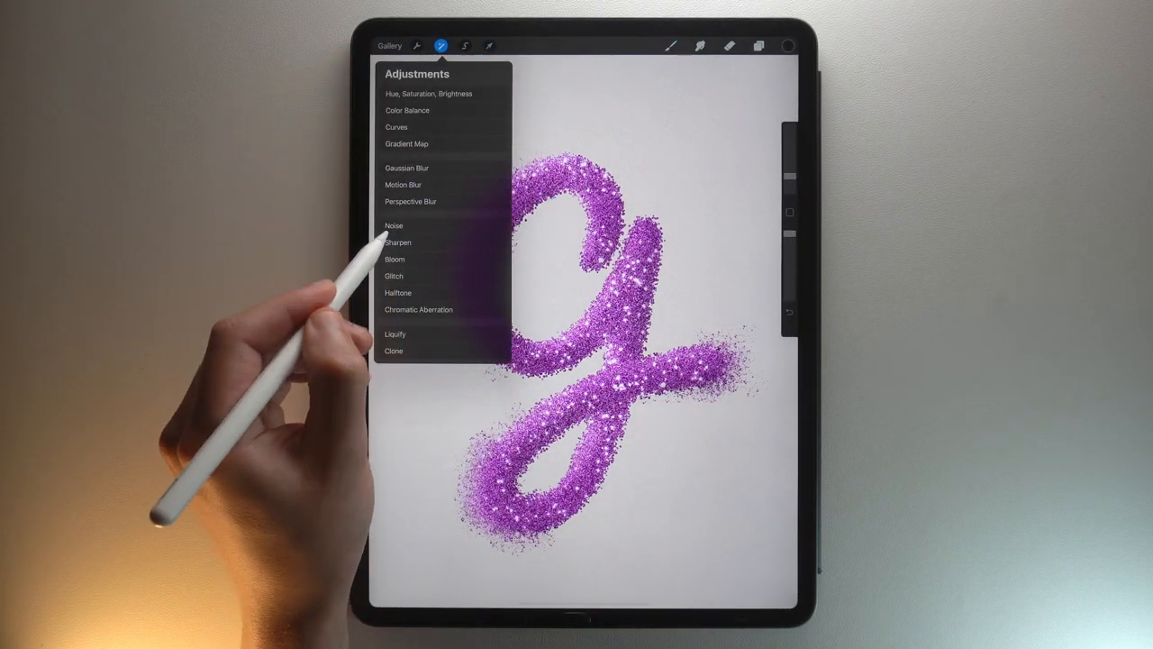
Sharpen the pasted artwork layer, then start the Noise adjustment on it.
left_click(398, 242)
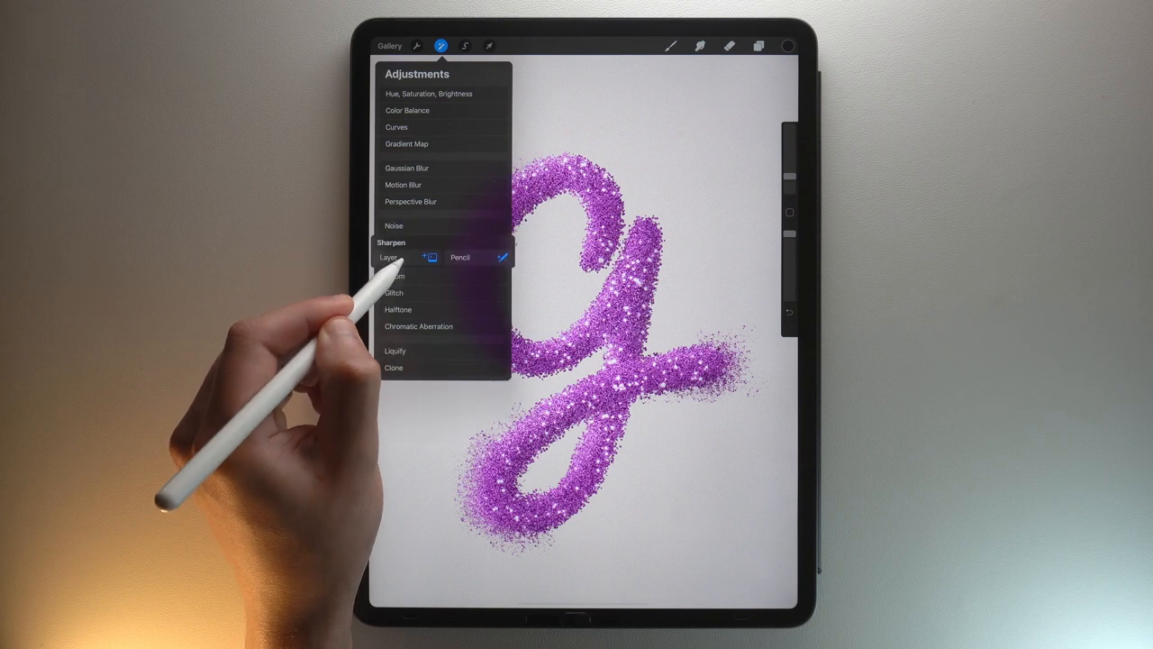
left_click(391, 242)
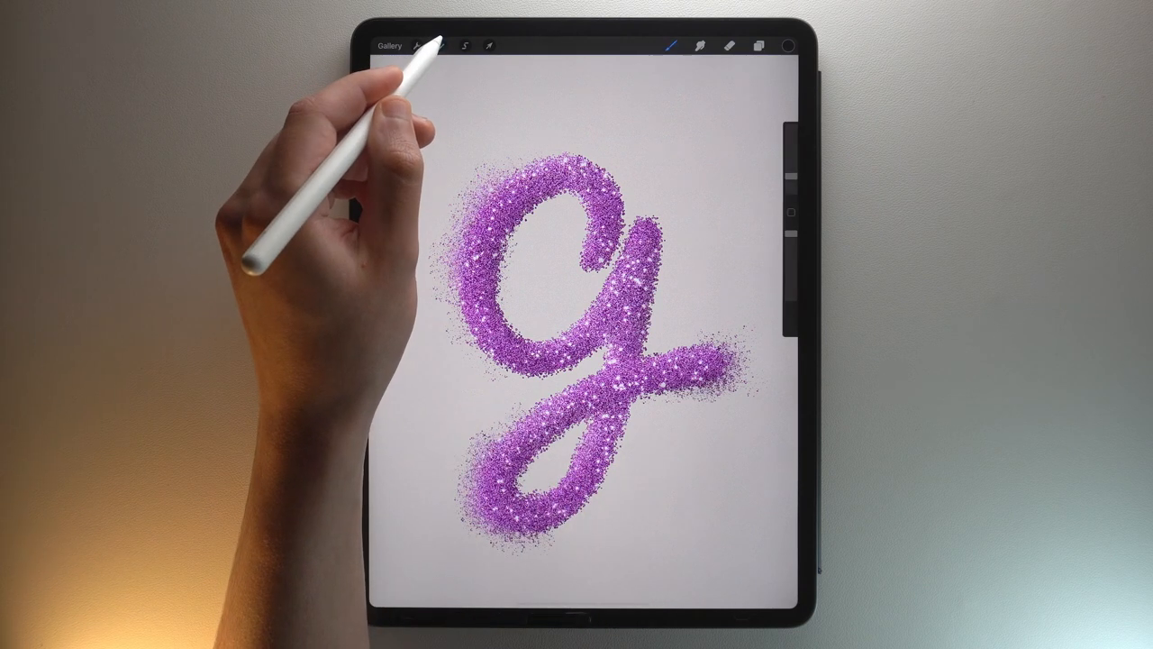
left_click(439, 47)
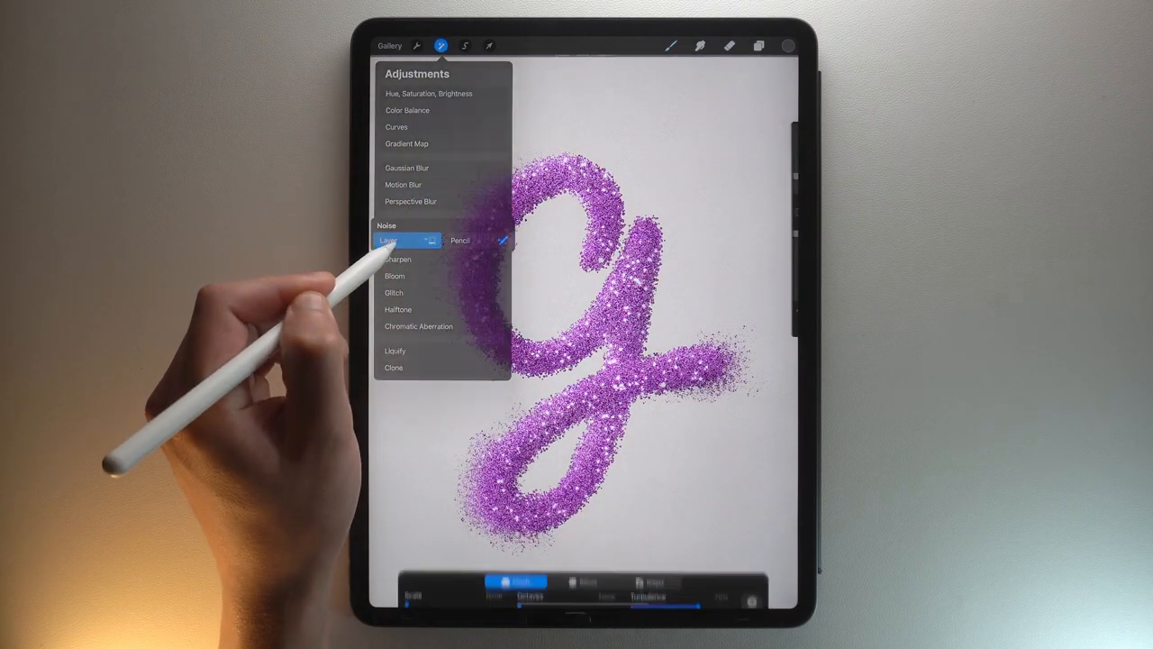